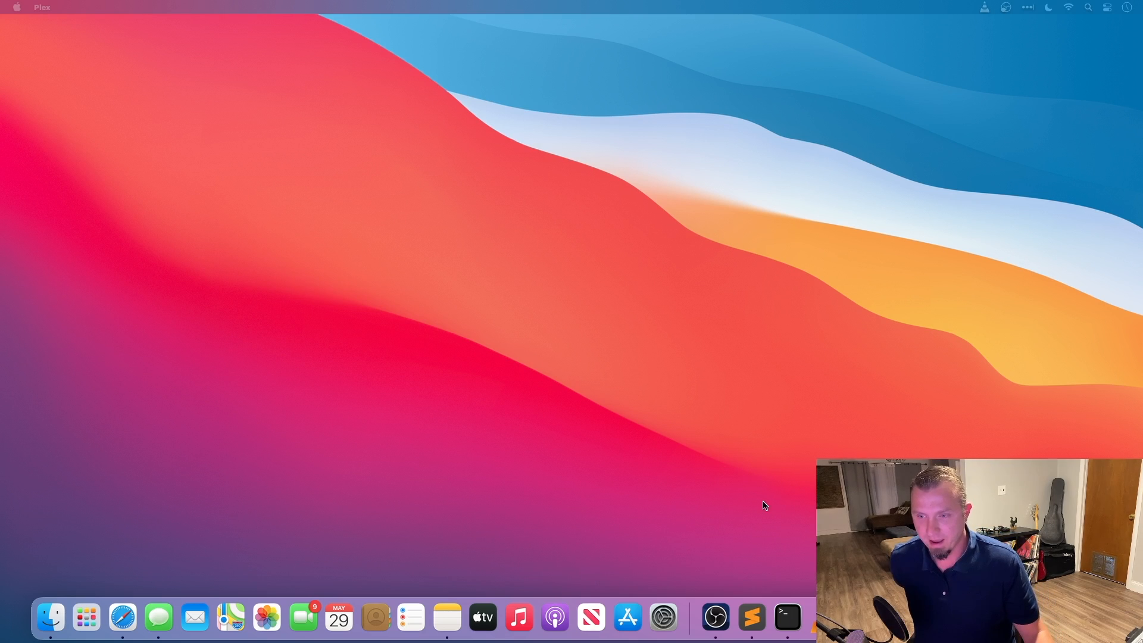
{"action": "mouse_move", "coordinate": [796, 517]}
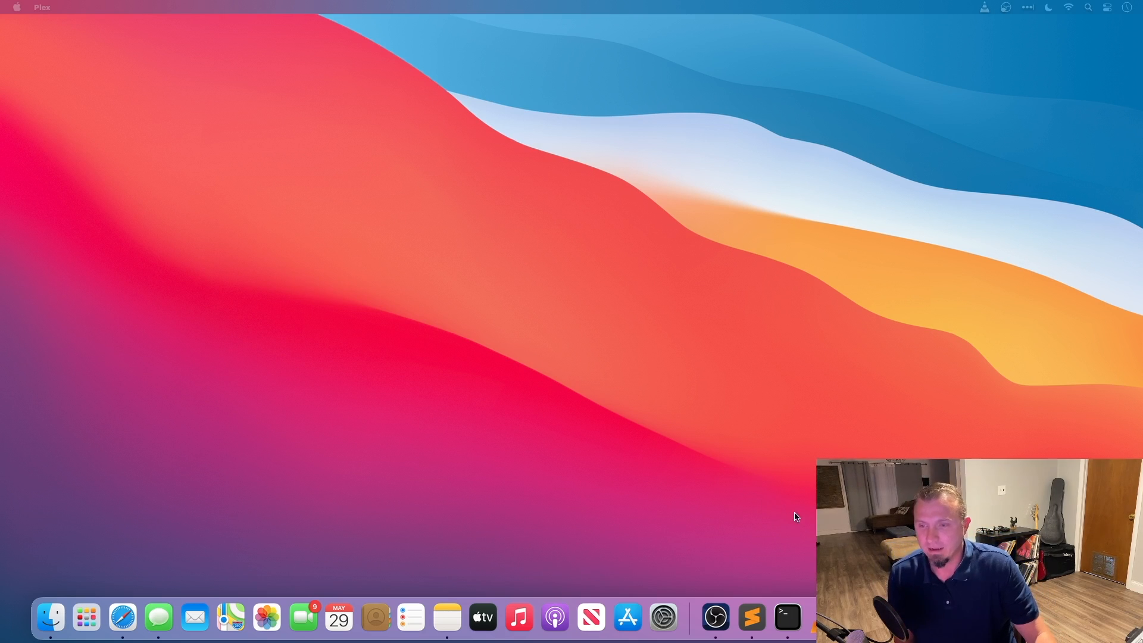
Step: From a new Terminal window, SSH into the AIRPLANE server (.local) and clear the login messages
{"action": "left_click", "coordinate": [787, 616]}
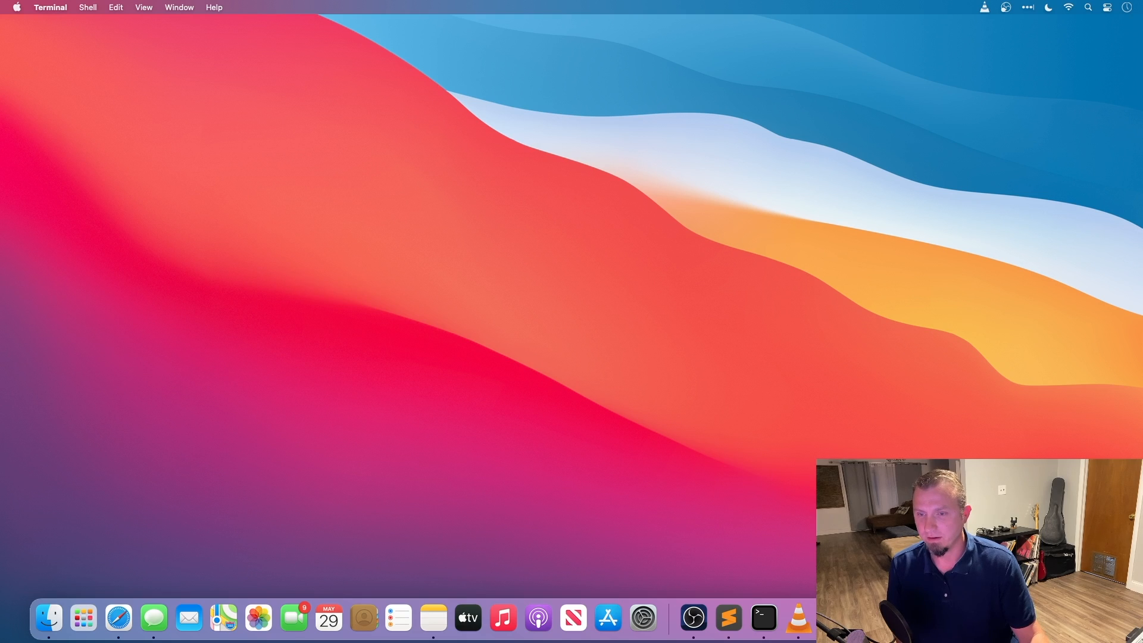
{"action": "left_click", "coordinate": [763, 616]}
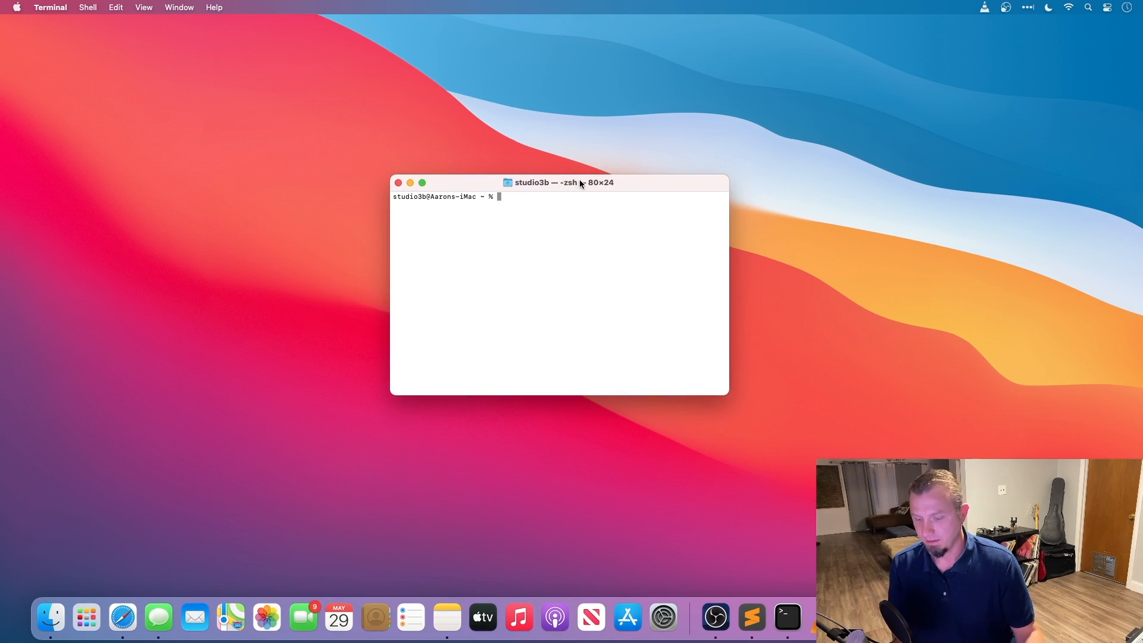
{"action": "mouse_move", "coordinate": [586, 182]}
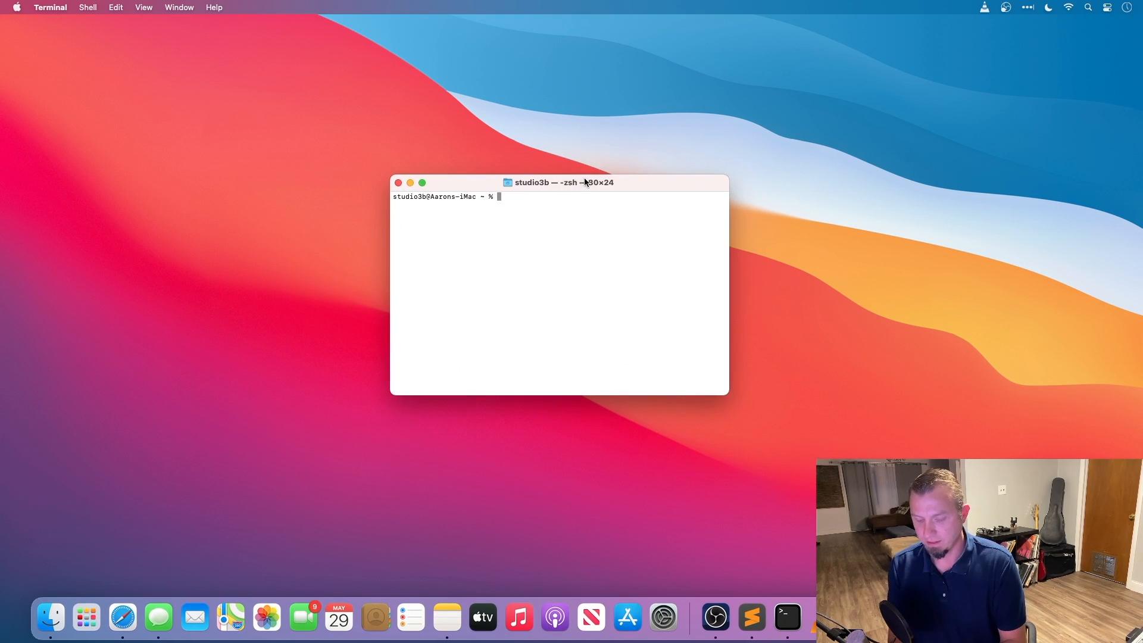
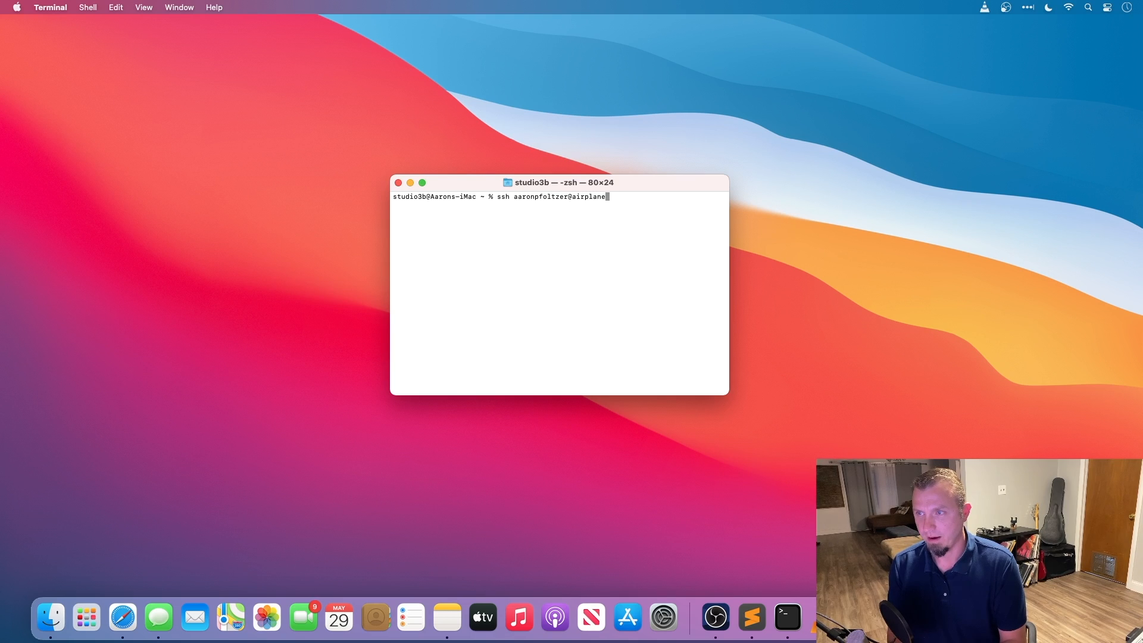
{"action": "type", "text": ".local"}
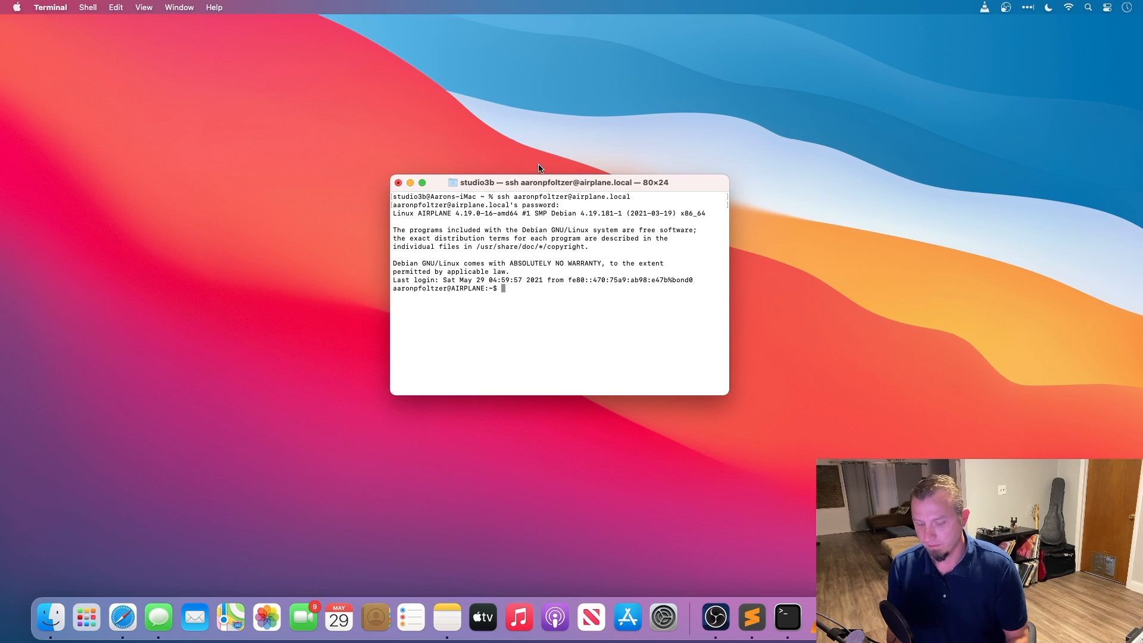
{"action": "key", "text": "Enter"}
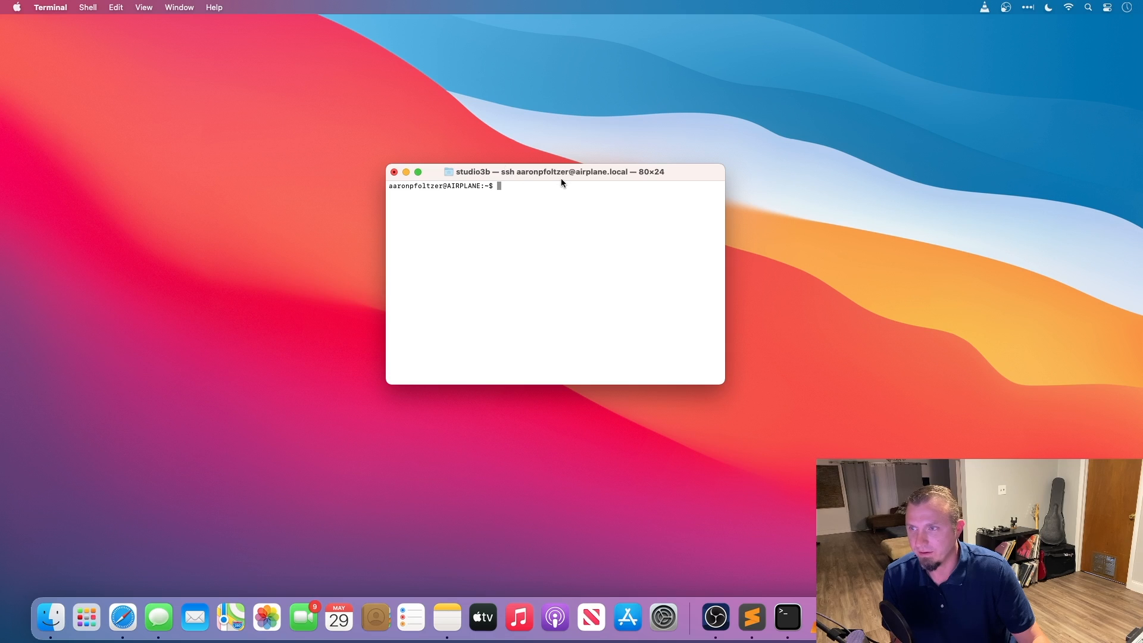
Step: Reposition the window and run uname -a and df -h for kernel and disk usage
{"action": "left_click_drag", "start_coordinate": [558, 171], "coordinate": [569, 168]}
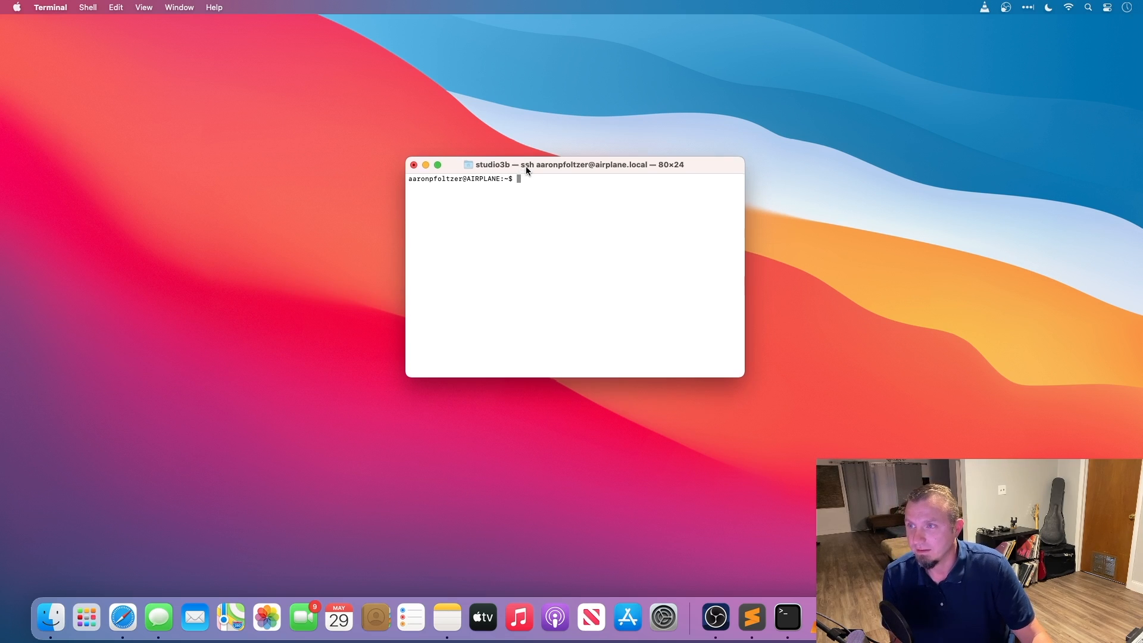
{"action": "type", "text": "uname -a"}
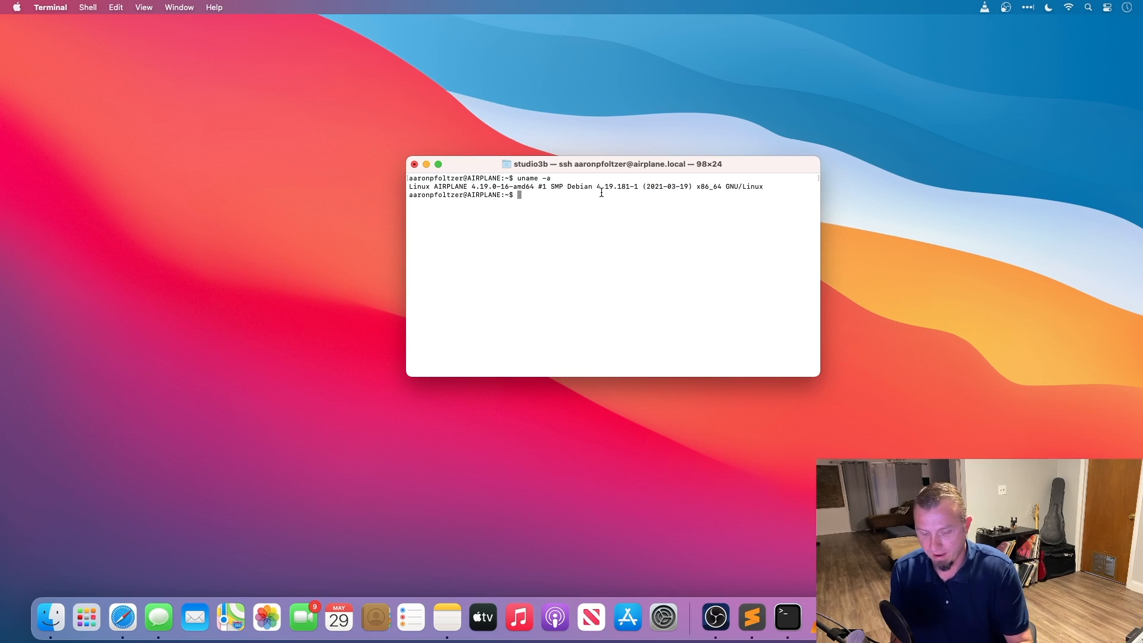
{"action": "type", "text": "df -h"}
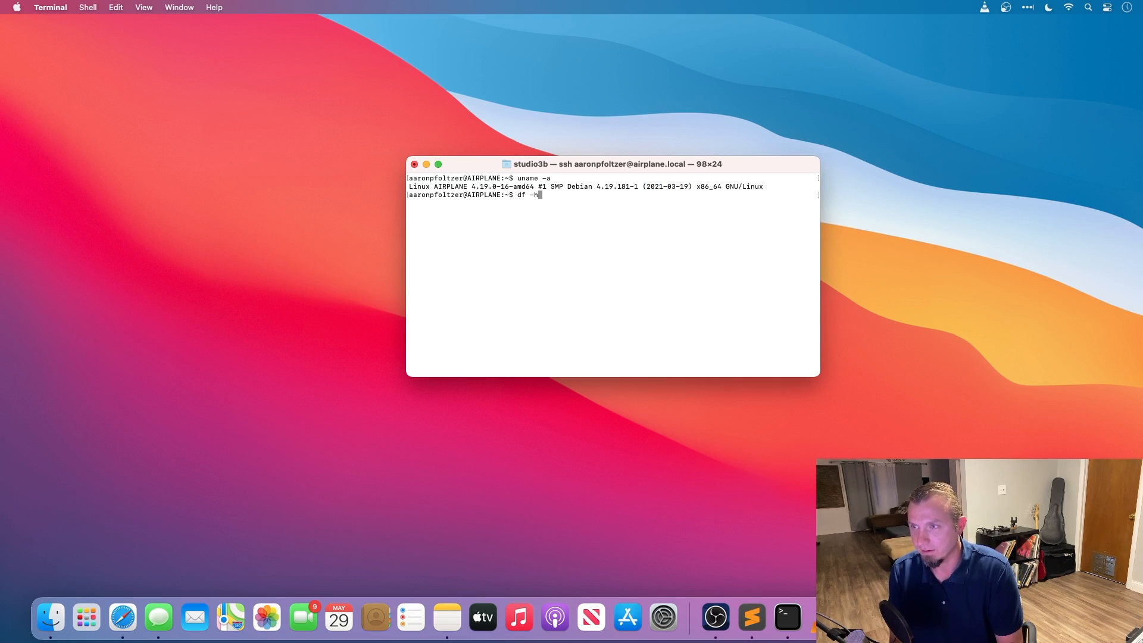
{"action": "key", "text": "Return"}
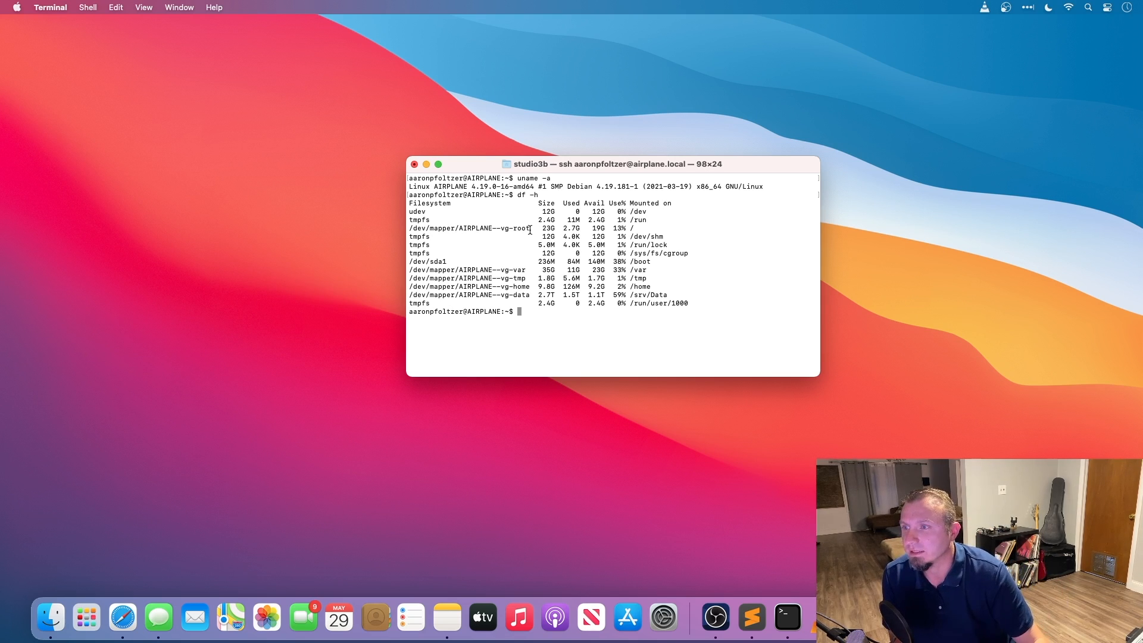
{"action": "mouse_move", "coordinate": [535, 173]}
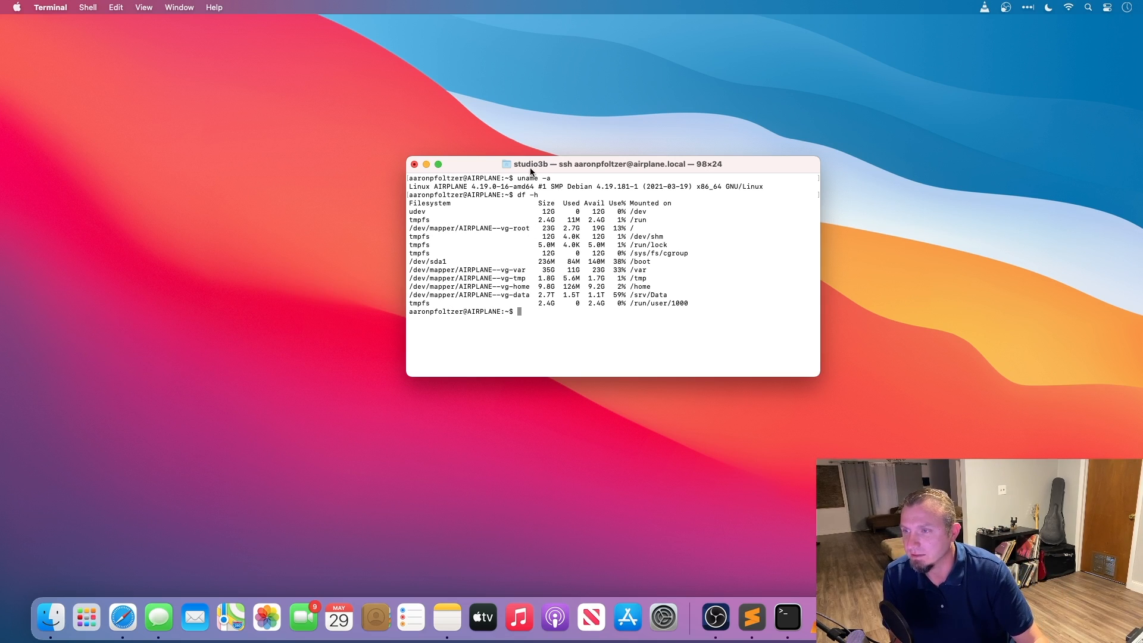
{"action": "mouse_move", "coordinate": [538, 236]}
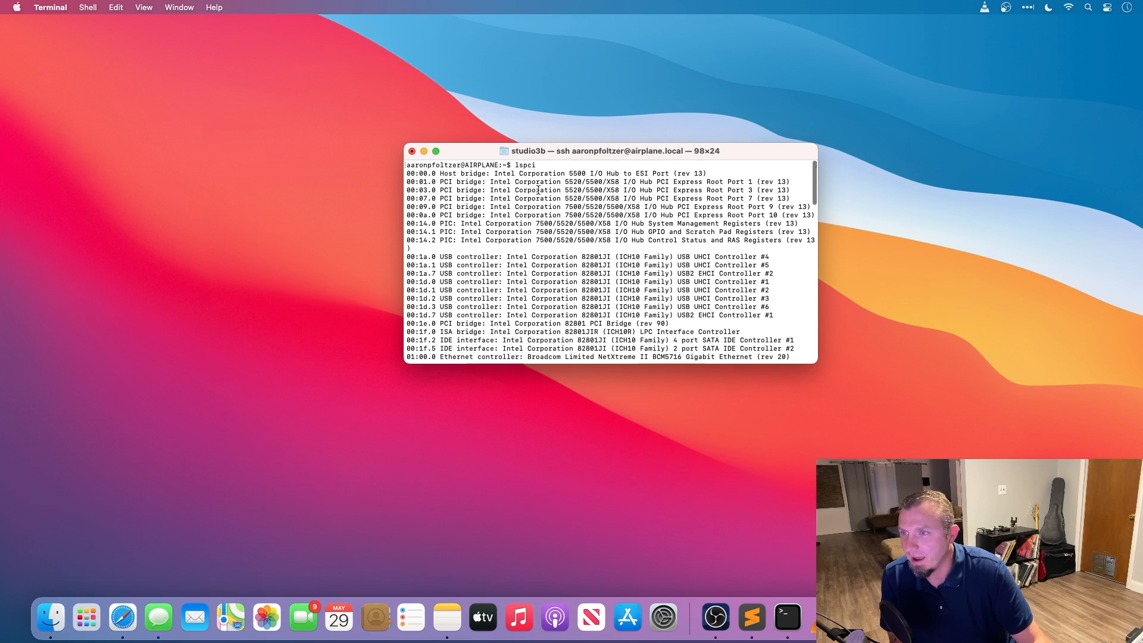
Step: Scroll through the lspci output covering Intel bridges, Broadcom Ethernet and the NVIDIA card
{"action": "scroll", "scroll_direction": "down", "scroll_amount": 3}
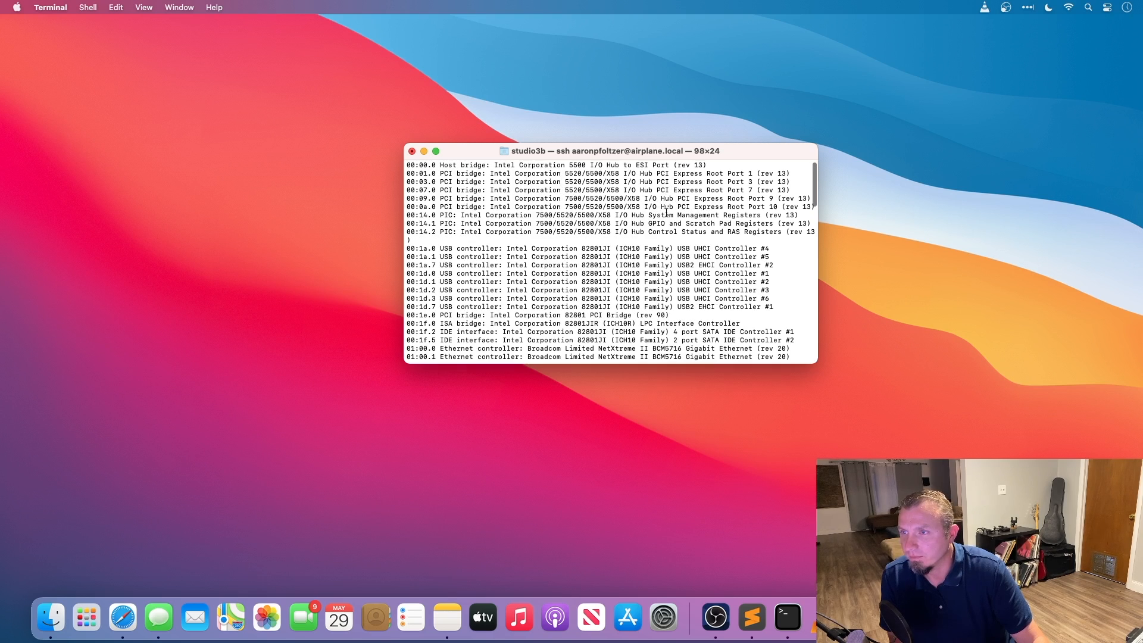
{"action": "scroll", "scroll_direction": "down", "scroll_amount": 3}
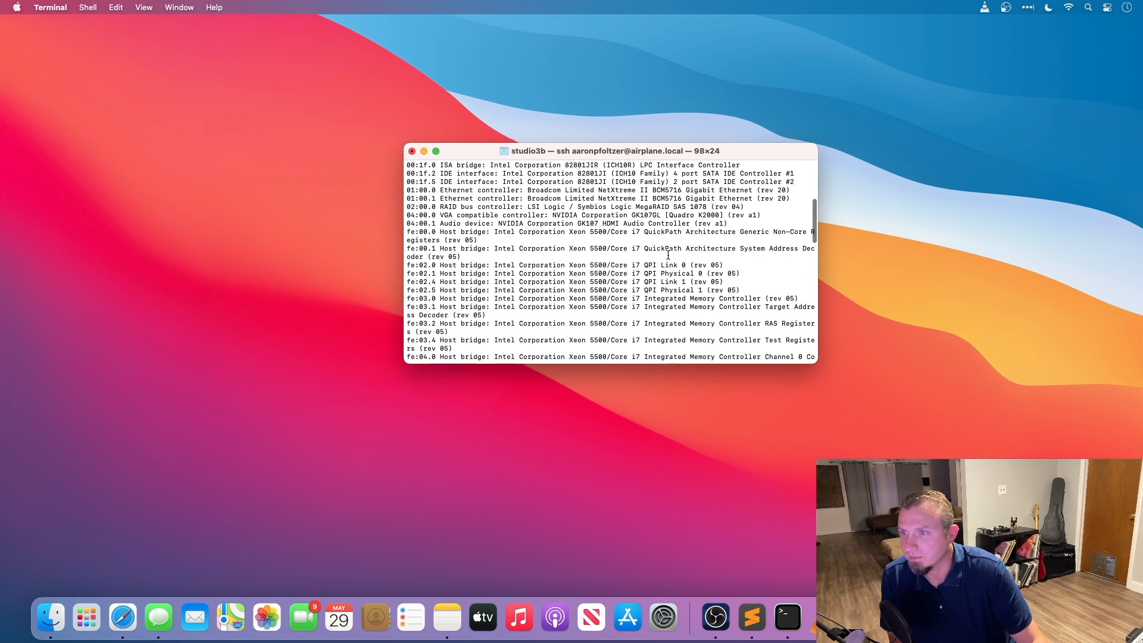
{"action": "scroll", "scroll_direction": "down", "scroll_amount": 3}
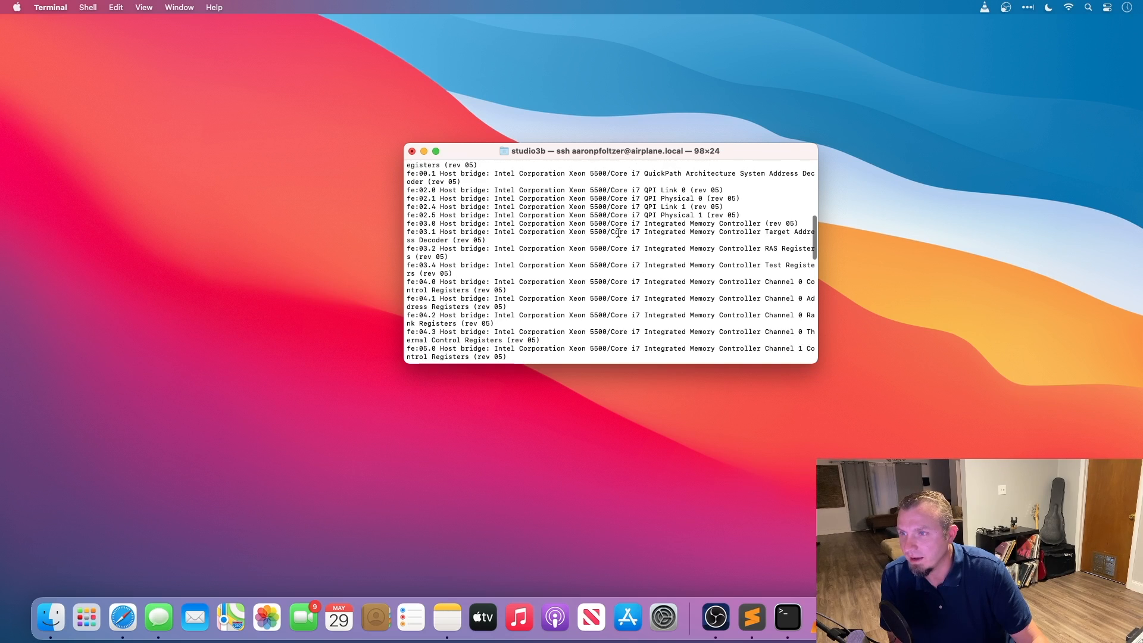
{"action": "double_click", "coordinate": [596, 231]}
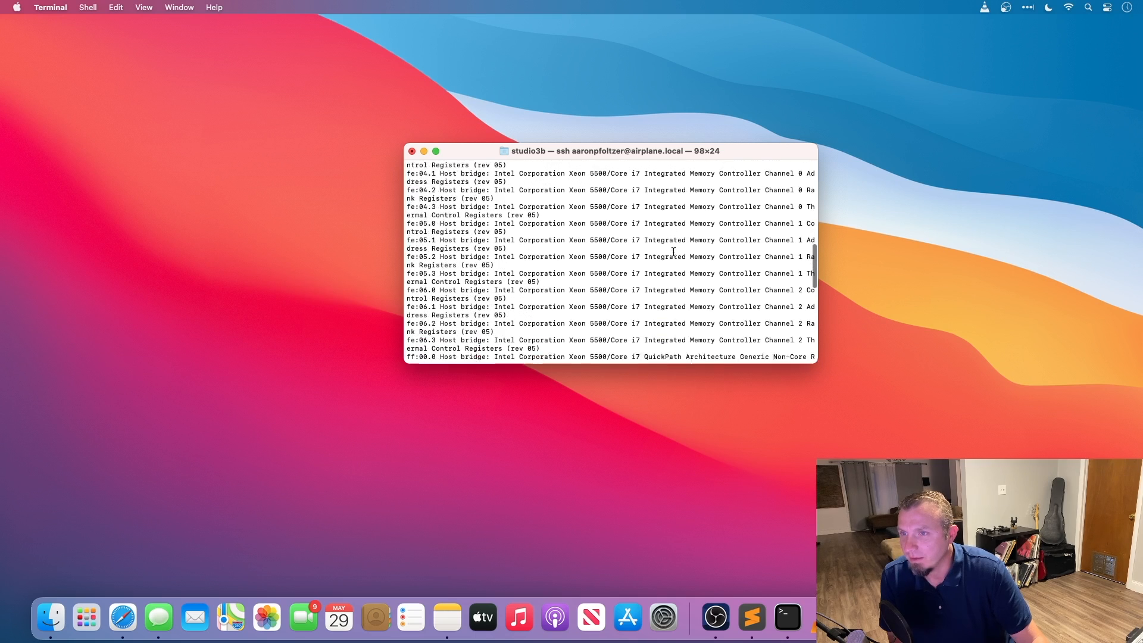
{"action": "scroll", "scroll_direction": "down", "scroll_amount": 3}
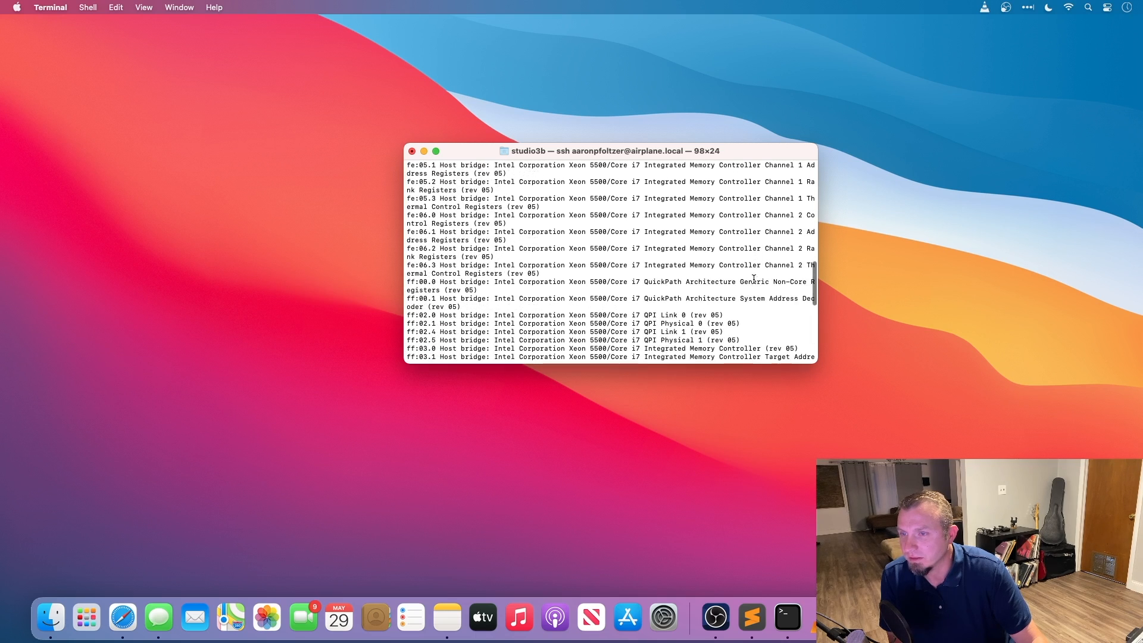
{"action": "scroll", "scroll_direction": "down", "scroll_amount": 3}
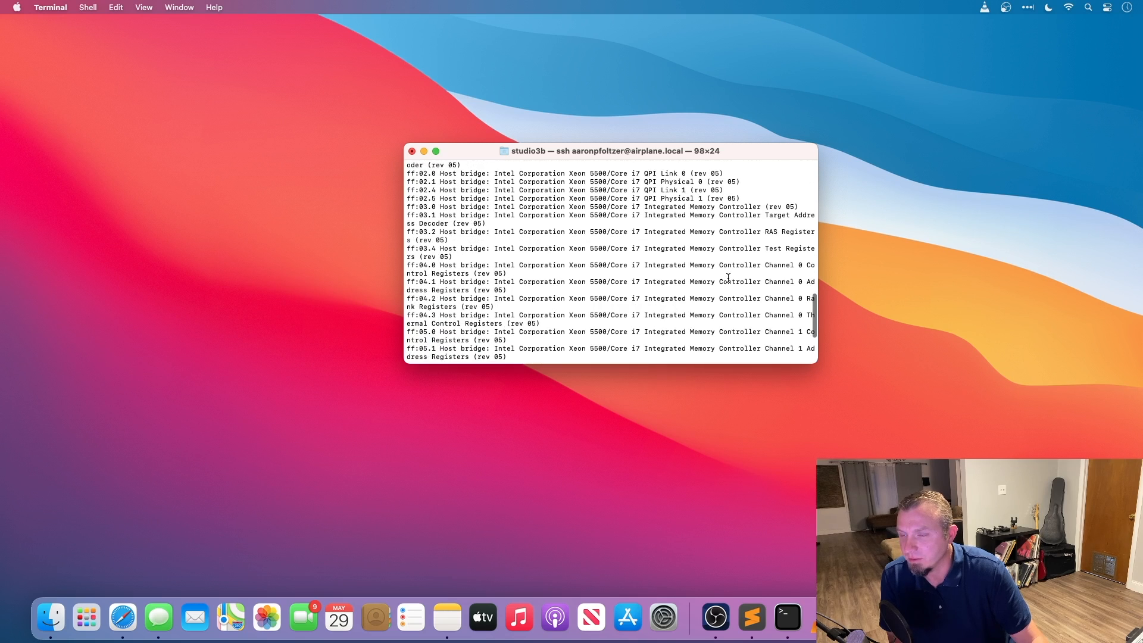
{"action": "scroll", "scroll_direction": "down", "scroll_amount": 3}
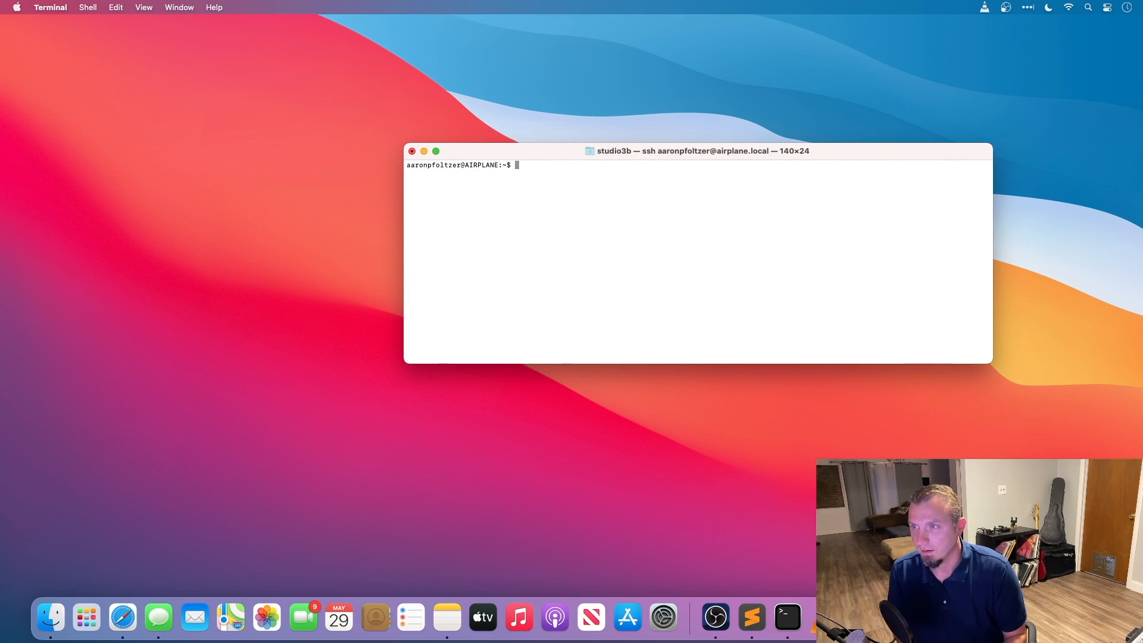
Step: Run cat /proc/cpuinfo and scroll through each Xeon X5560 core down to the prompt
{"action": "type", "text": "cat /proc/s"}
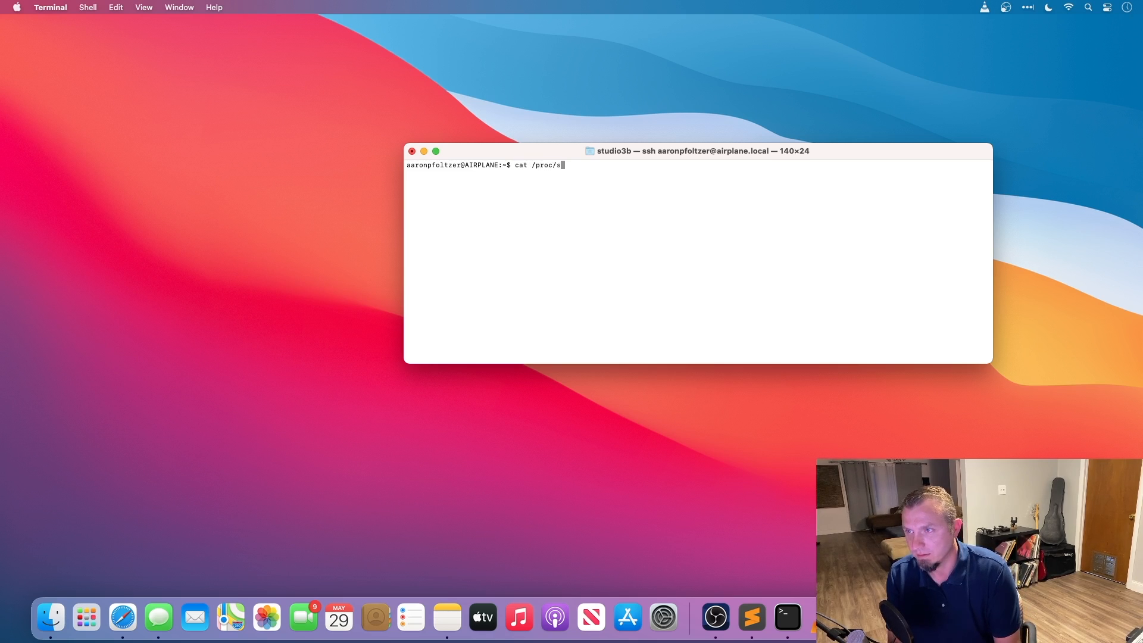
{"action": "key", "text": "Return"}
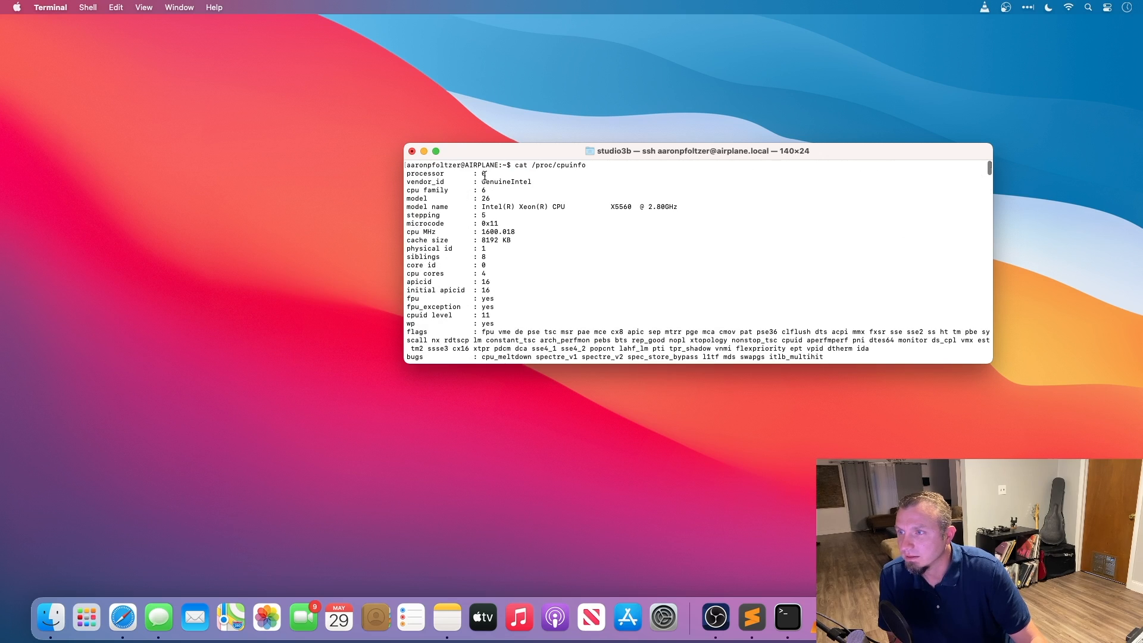
{"action": "scroll", "scroll_direction": "down", "scroll_amount": 3}
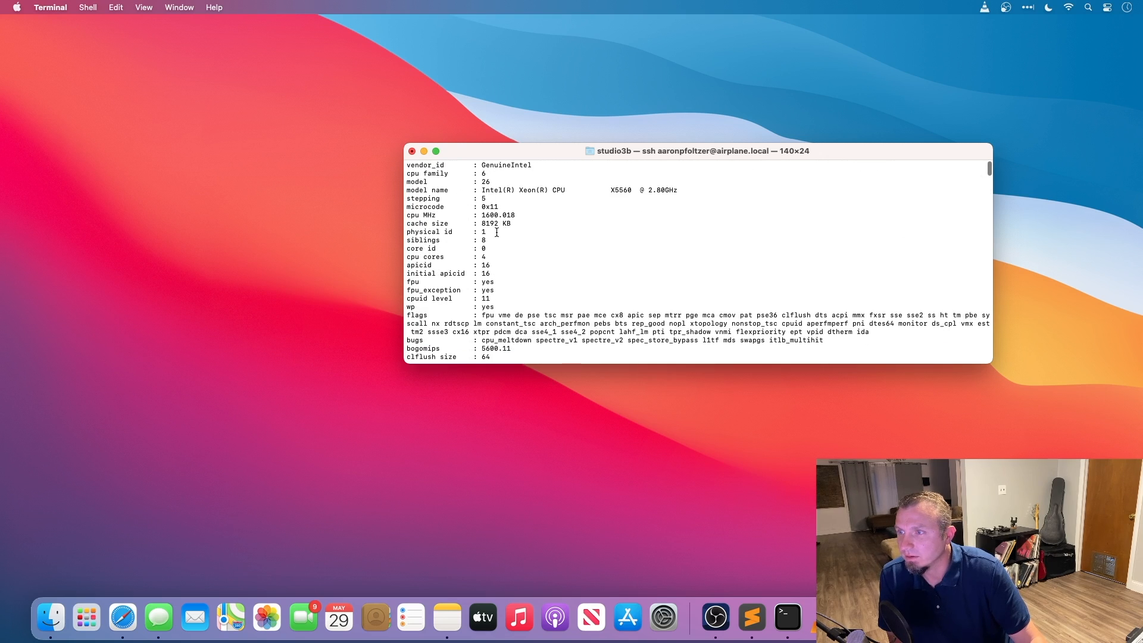
{"action": "mouse_move", "coordinate": [885, 194]}
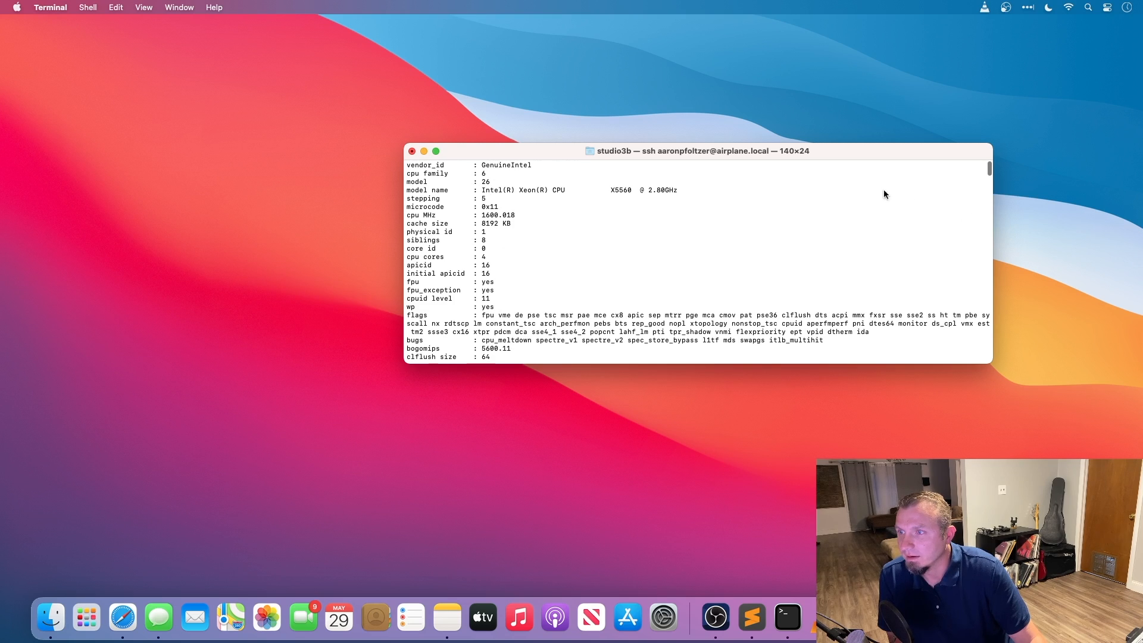
{"action": "scroll", "scroll_direction": "down", "scroll_amount": 3}
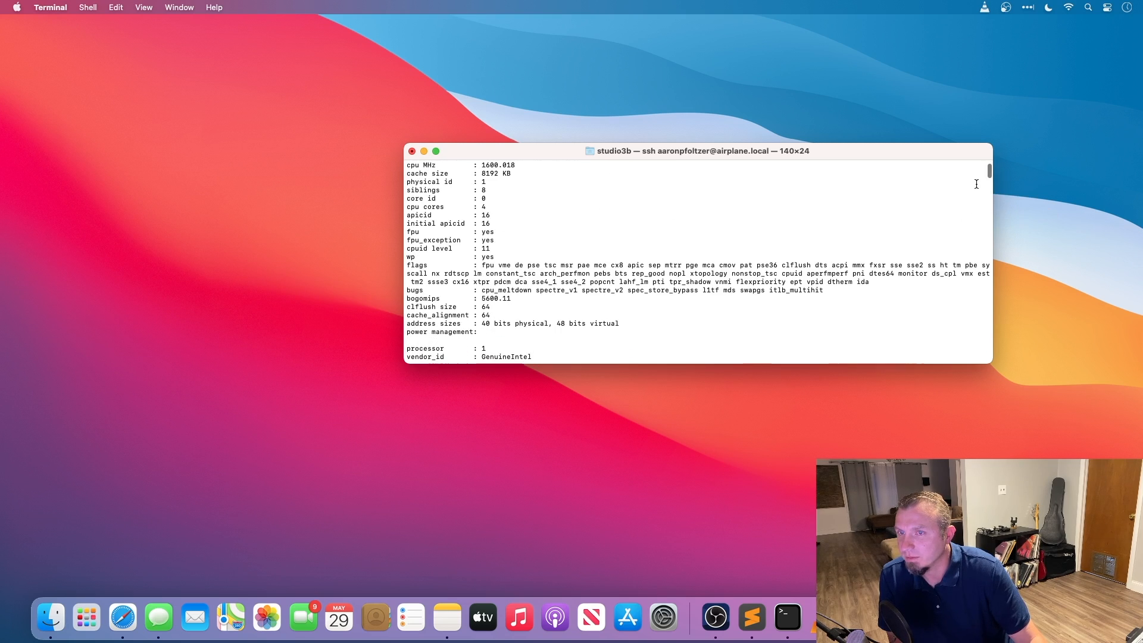
{"action": "scroll", "scroll_direction": "down", "scroll_amount": 3}
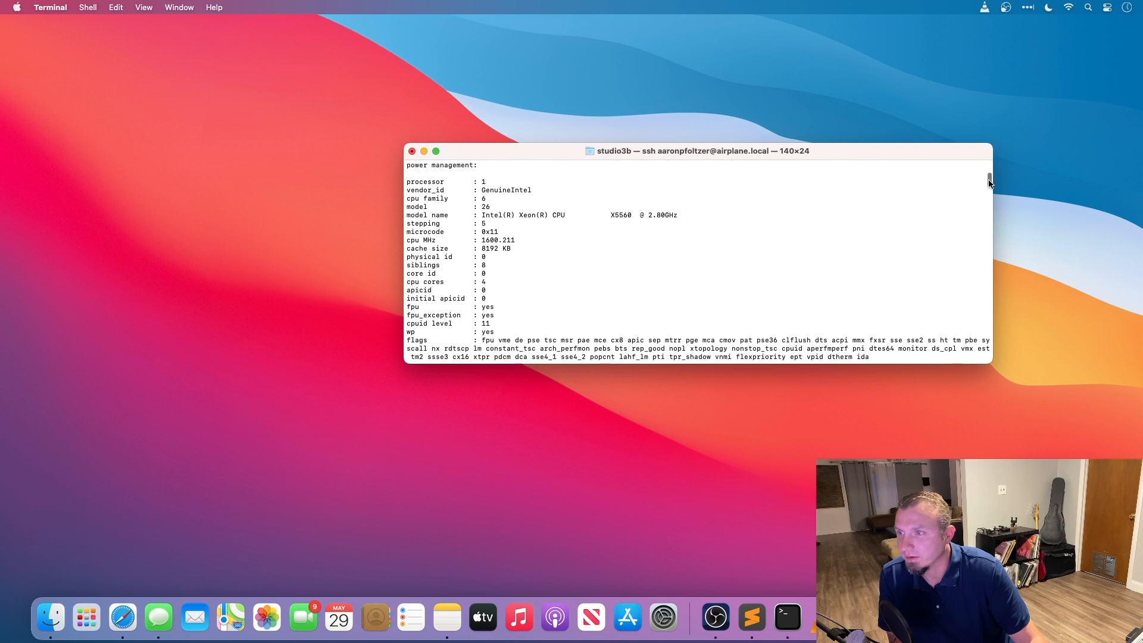
{"action": "scroll", "scroll_direction": "down", "scroll_amount": 3}
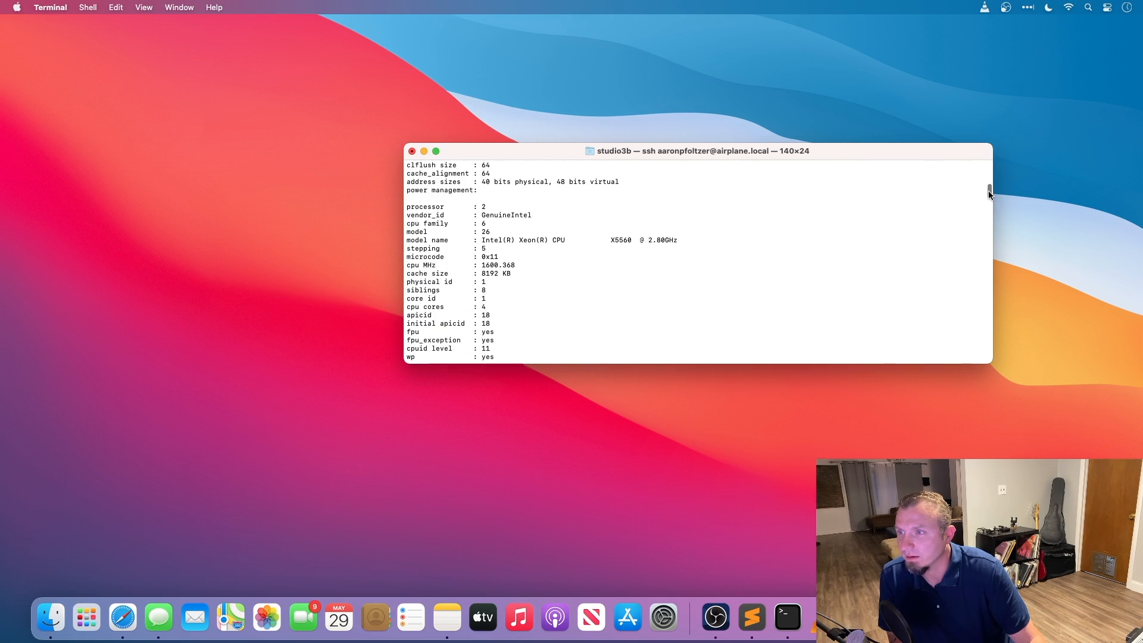
{"action": "scroll", "scroll_direction": "down", "scroll_amount": 3}
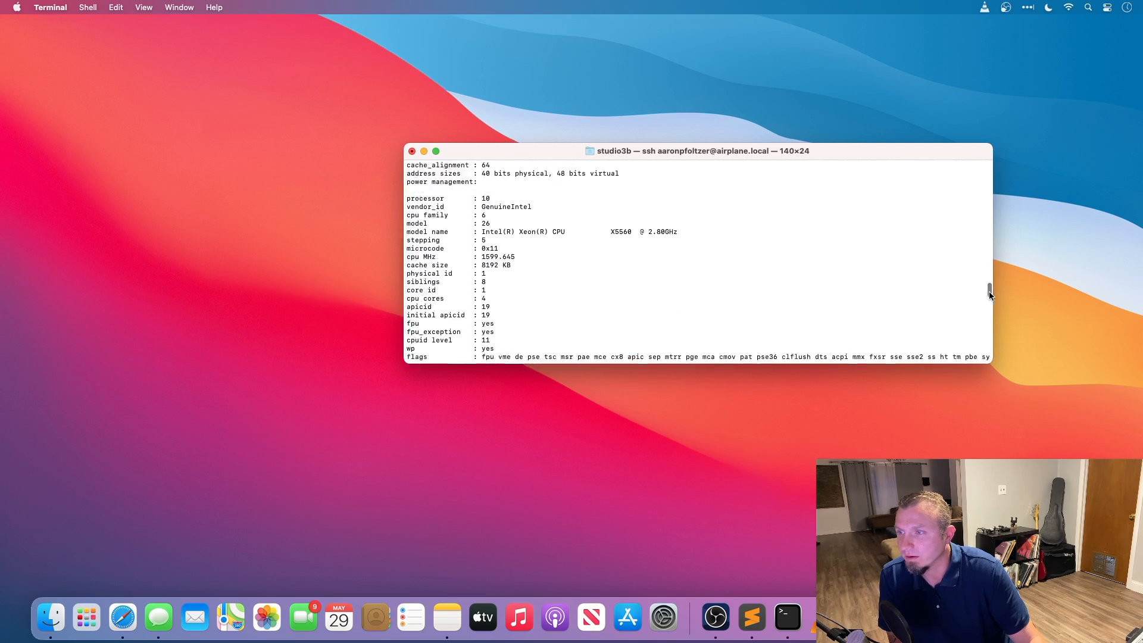
{"action": "scroll", "scroll_direction": "down", "scroll_amount": 3}
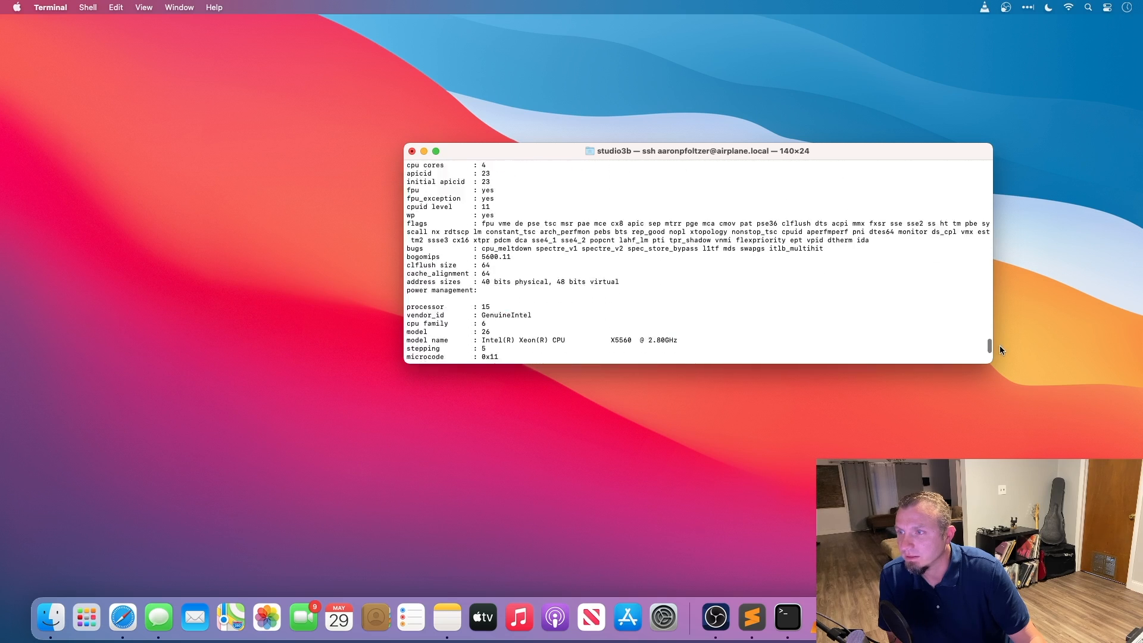
{"action": "scroll", "scroll_direction": "down", "scroll_amount": 3}
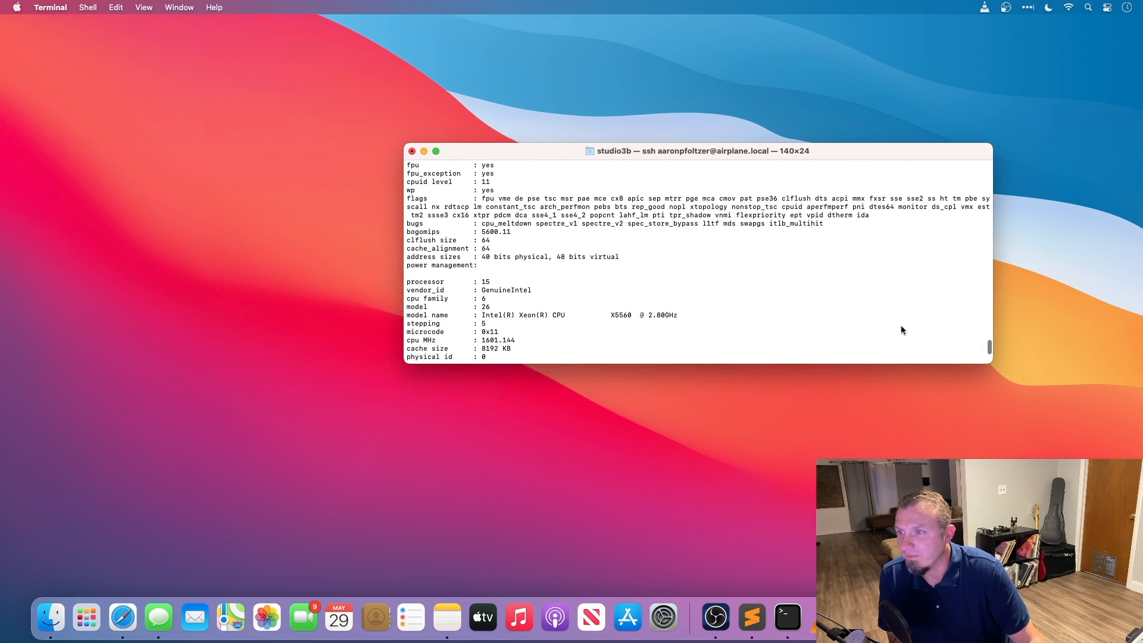
{"action": "scroll", "scroll_direction": "down", "scroll_amount": 3}
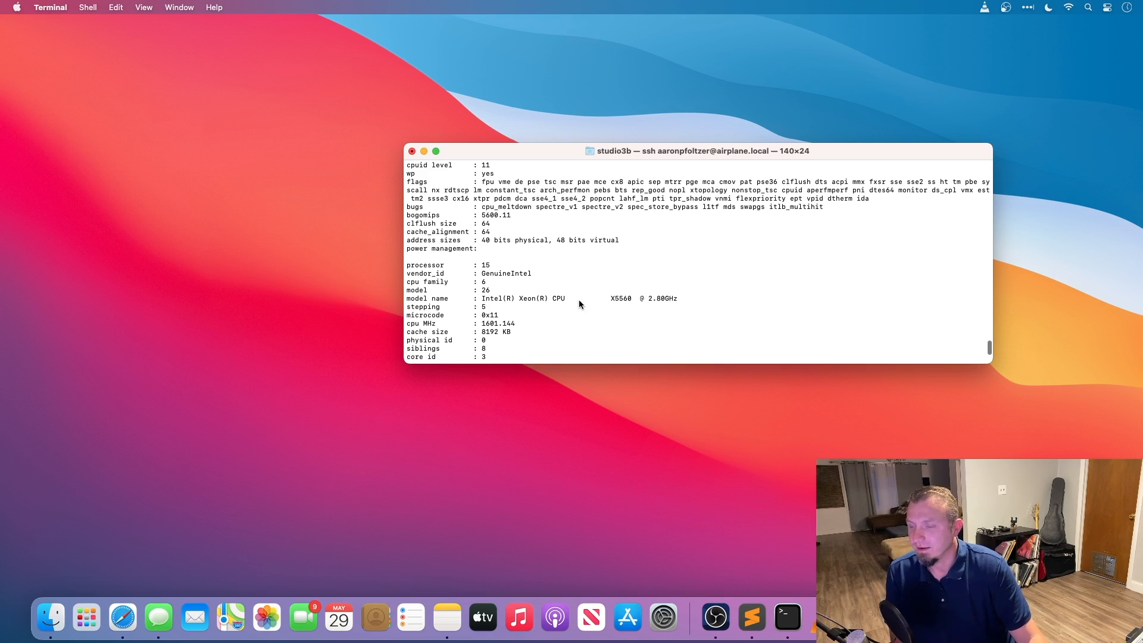
{"action": "scroll", "scroll_direction": "down", "scroll_amount": 3}
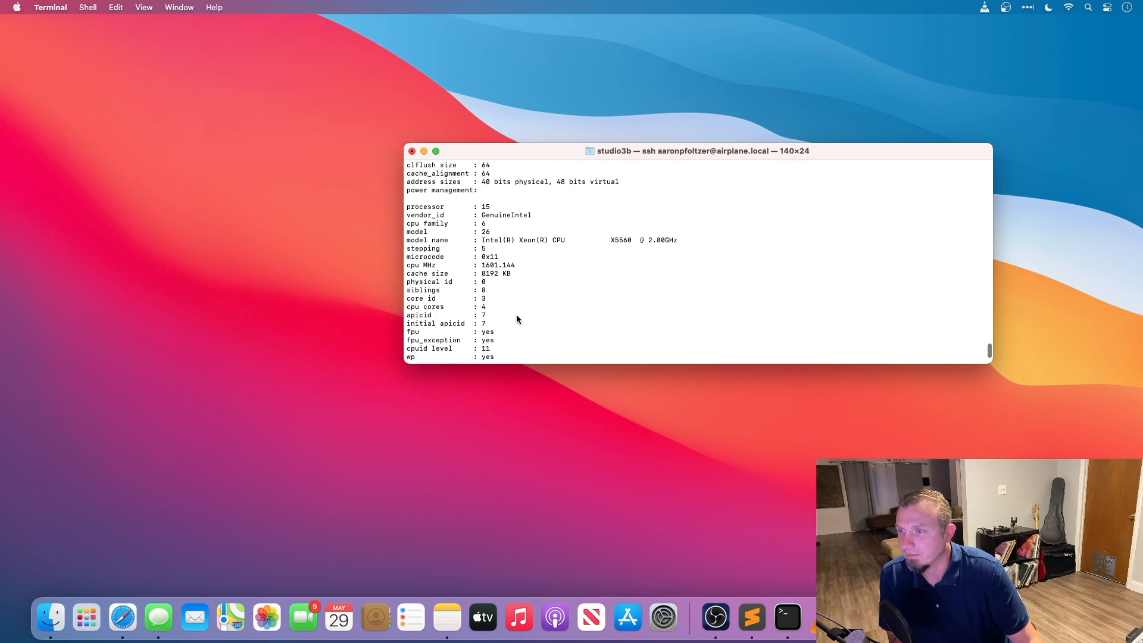
{"action": "scroll", "scroll_direction": "down", "scroll_amount": 3}
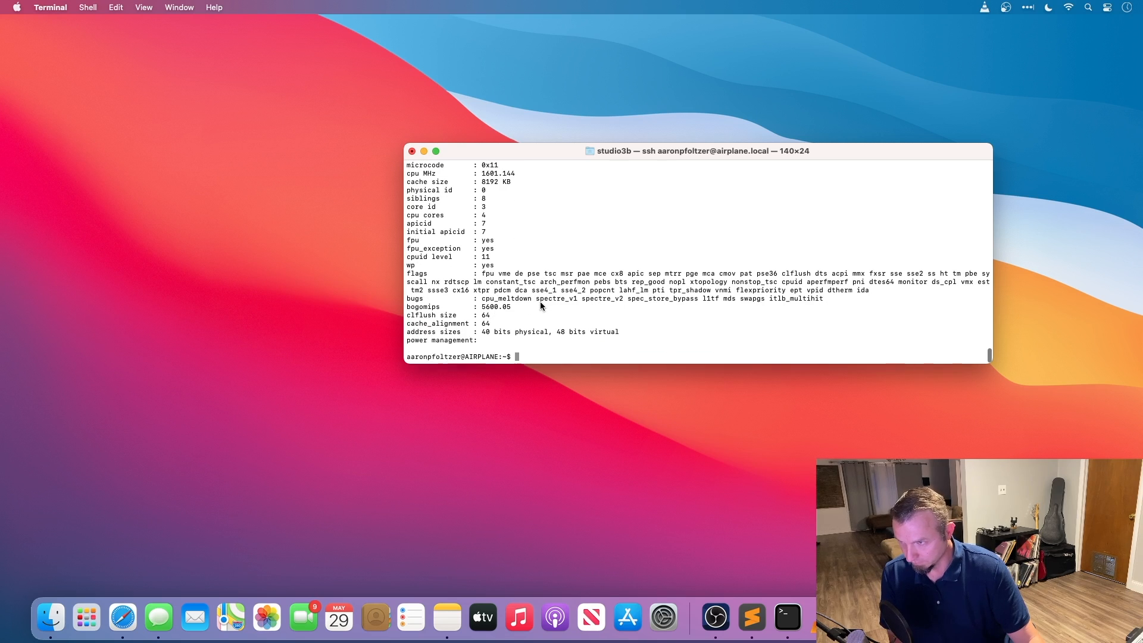
Step: Enter a cat /proc command at the remote shell prompt
{"action": "type", "text": "c"}
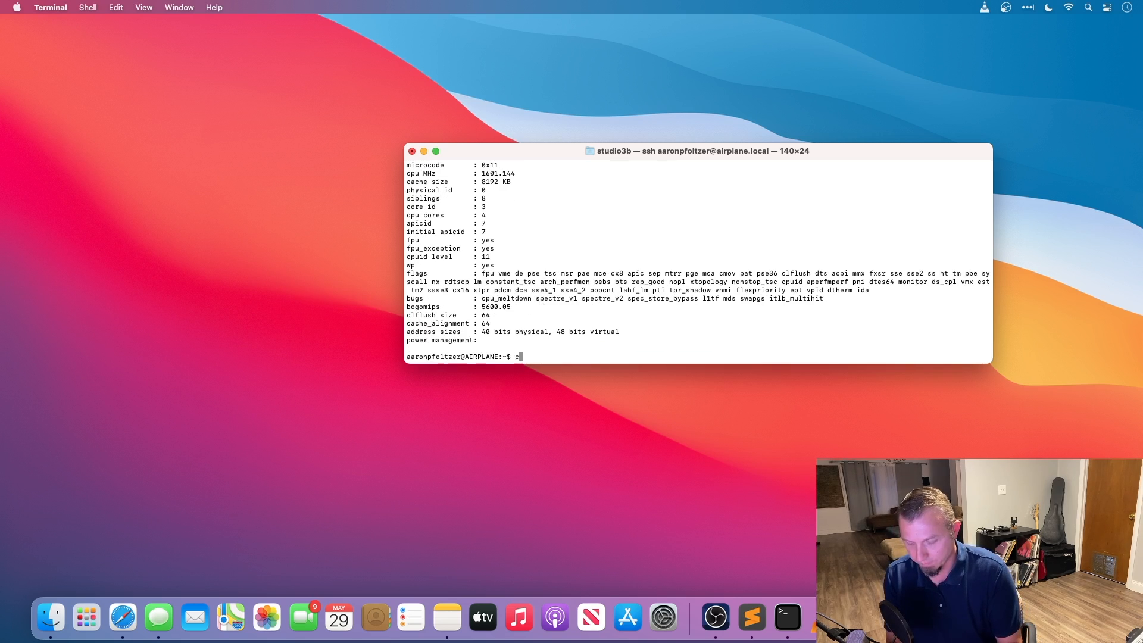
{"action": "type", "text": "at /pro"}
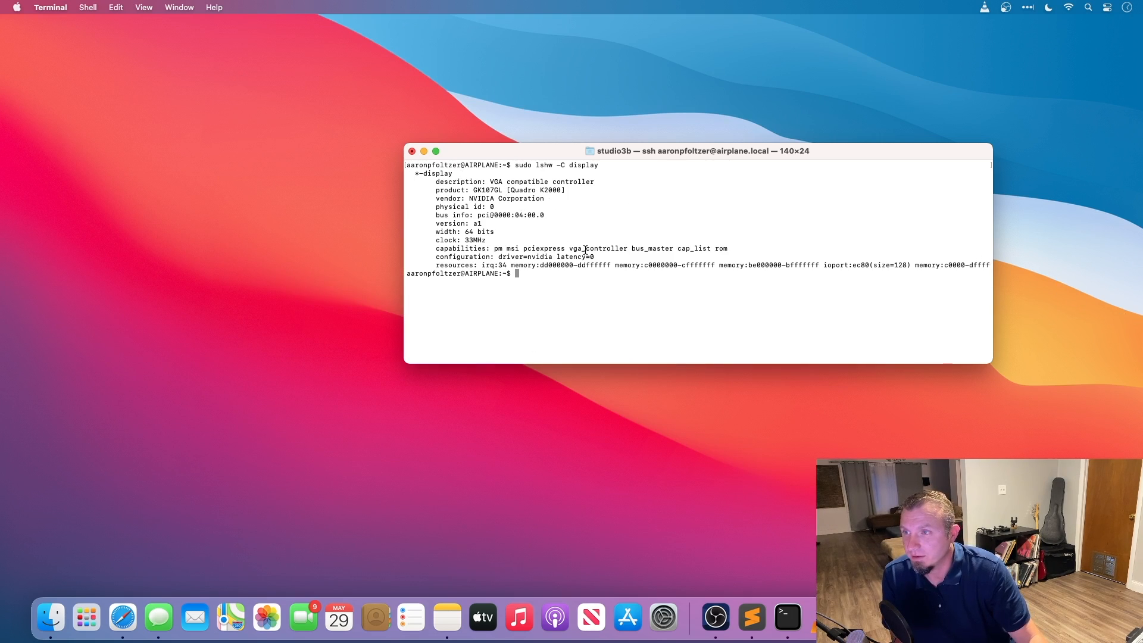
{"action": "mouse_move", "coordinate": [515, 190]}
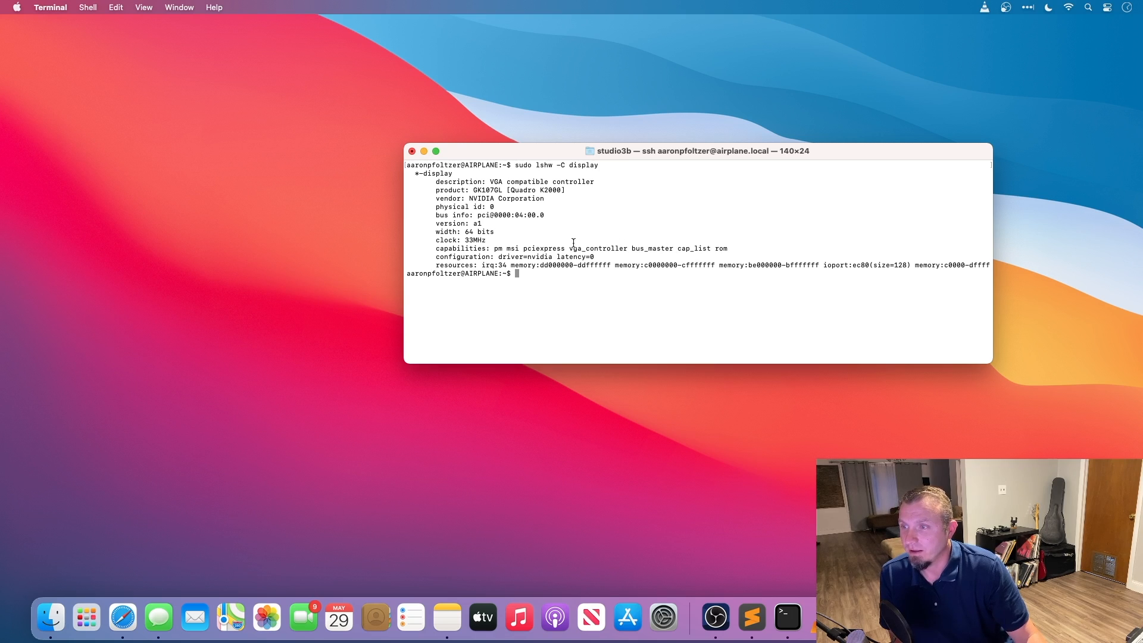
{"action": "mouse_move", "coordinate": [474, 143]}
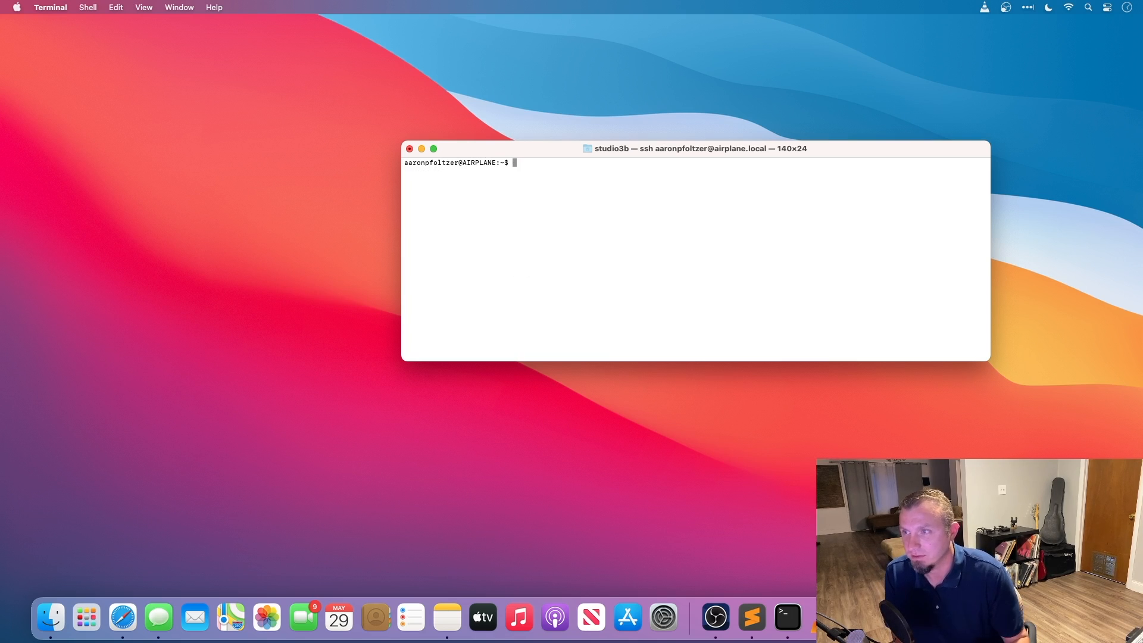
{"action": "mouse_move", "coordinate": [497, 357]}
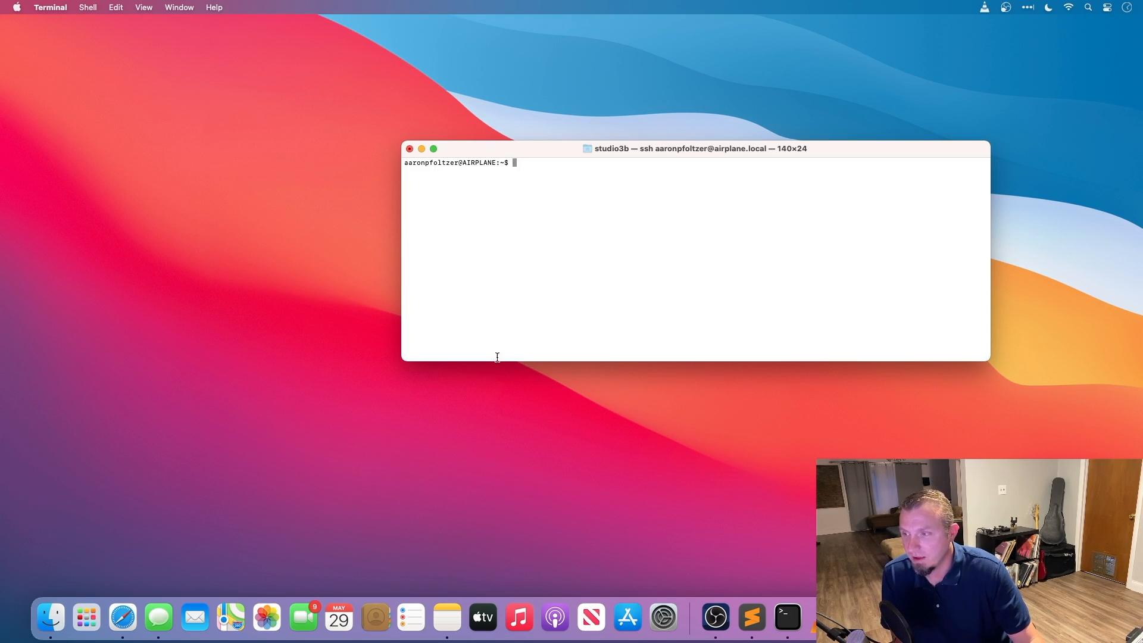
Step: Search 'plex media server' in a new Safari window and open the Plex download page
{"action": "right_click", "coordinate": [122, 617]}
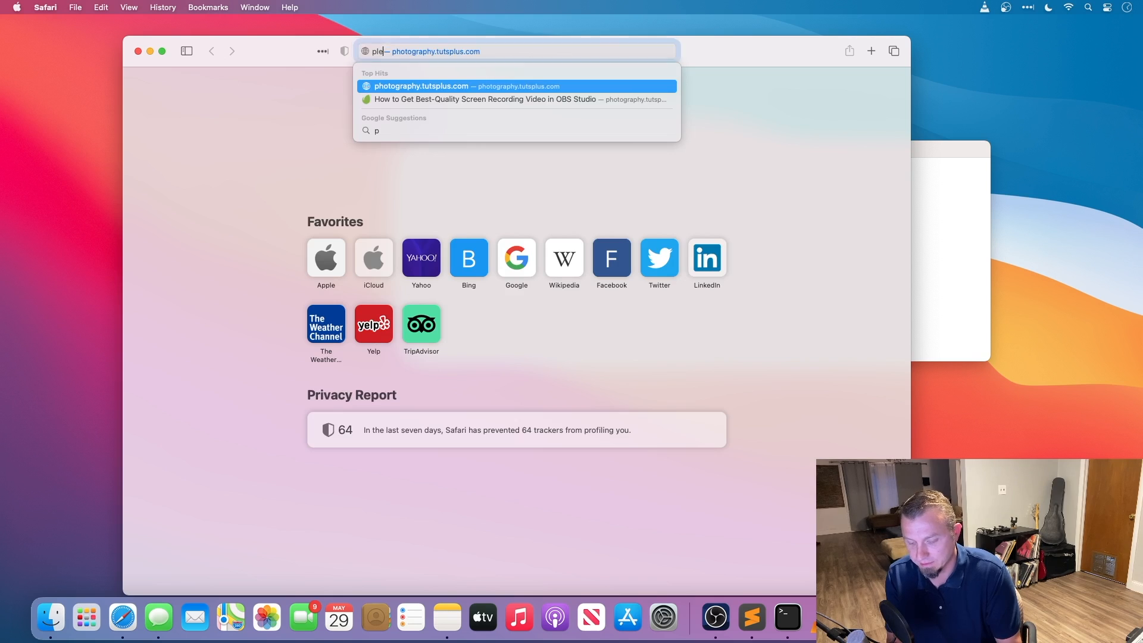
{"action": "type", "text": "lex media s"}
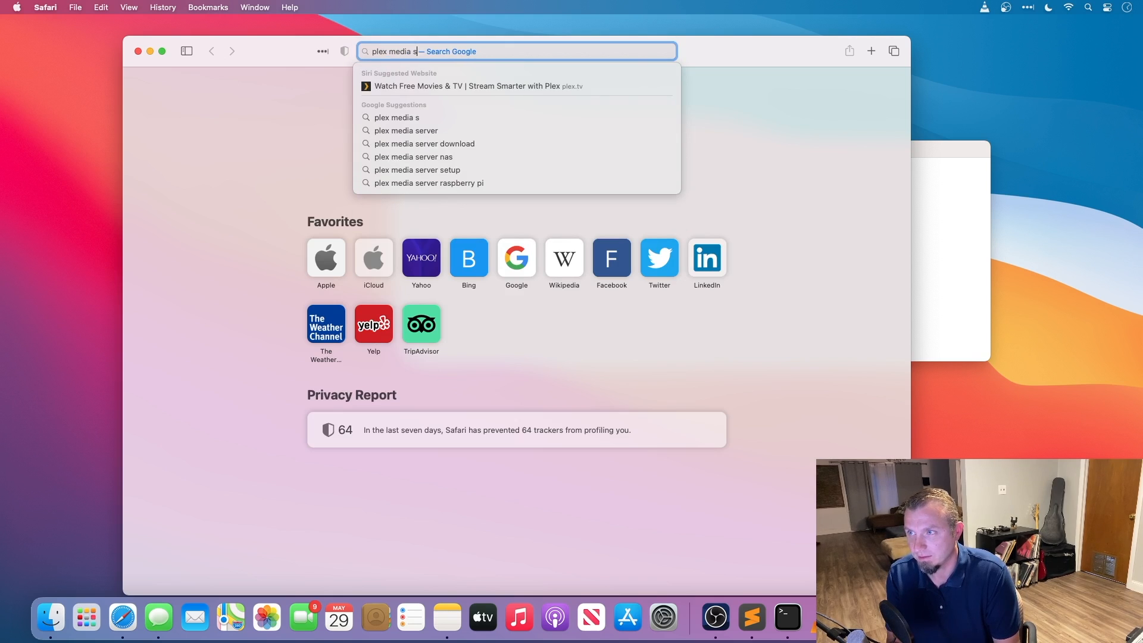
{"action": "left_click", "coordinate": [424, 144]}
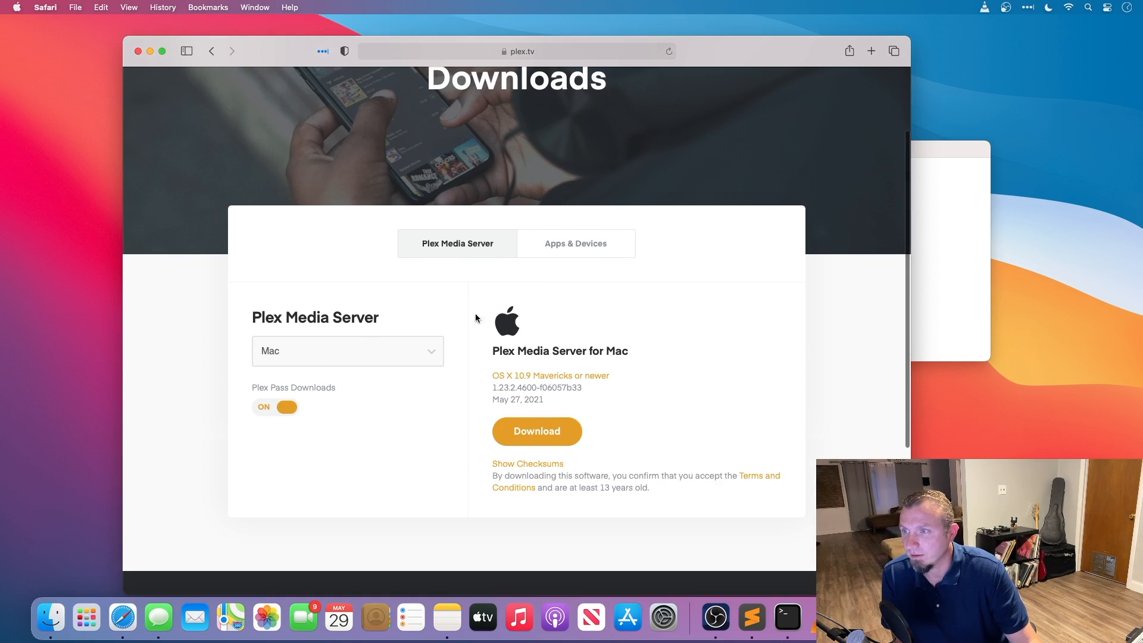
Step: Choose Linux and copy the Ubuntu/Debian Intel/AMD 64-bit download link
{"action": "left_click", "coordinate": [347, 350]}
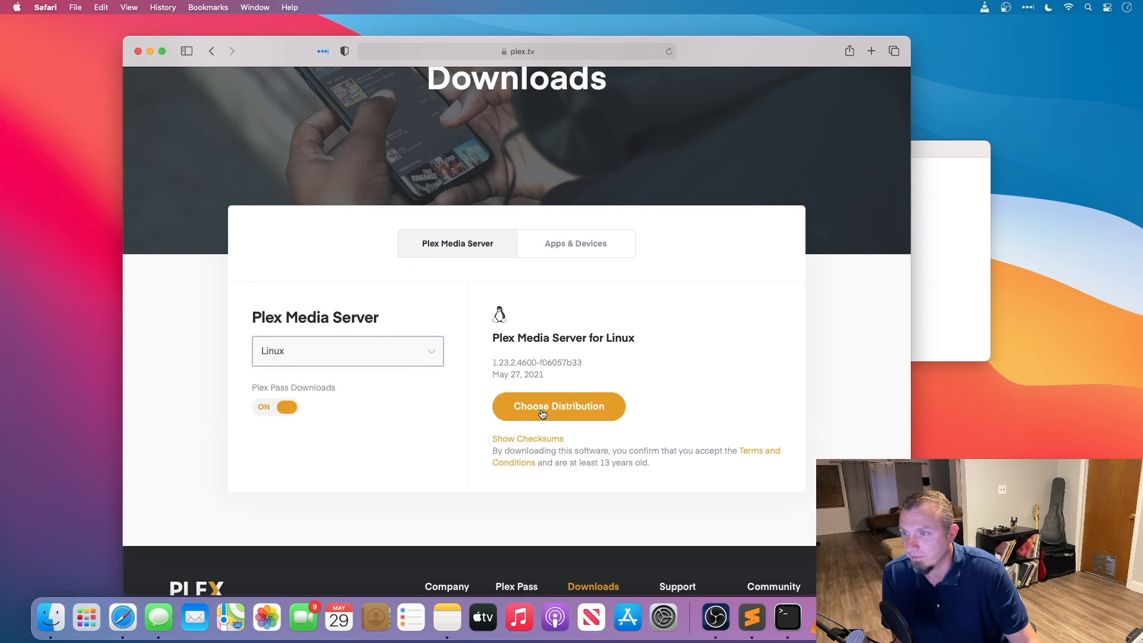
{"action": "left_click", "coordinate": [558, 406]}
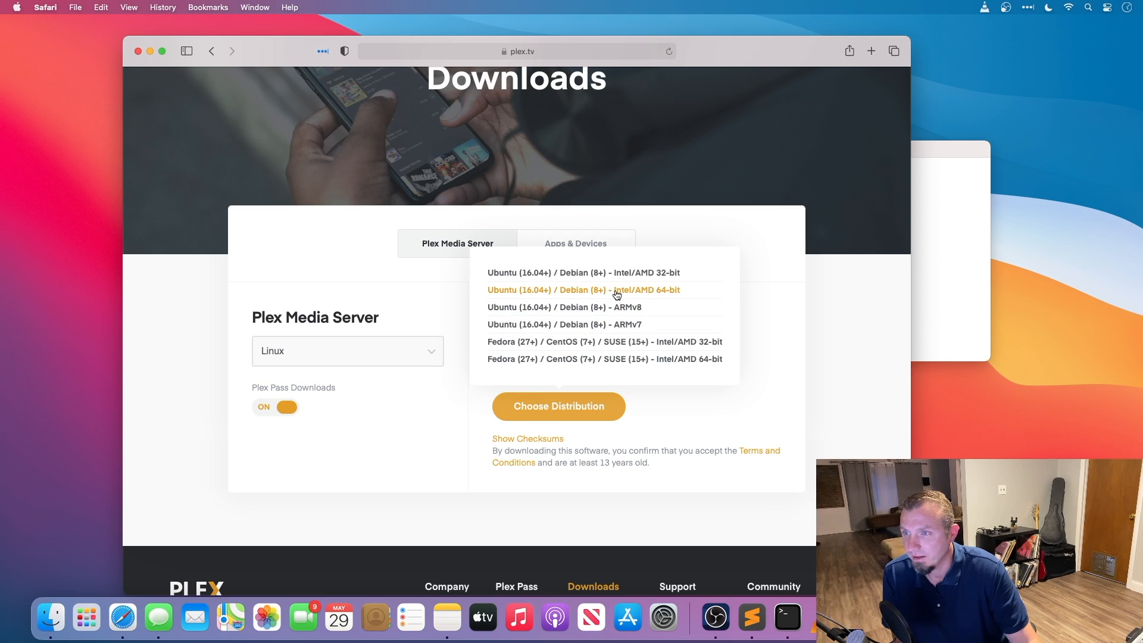
{"action": "right_click", "coordinate": [616, 290]}
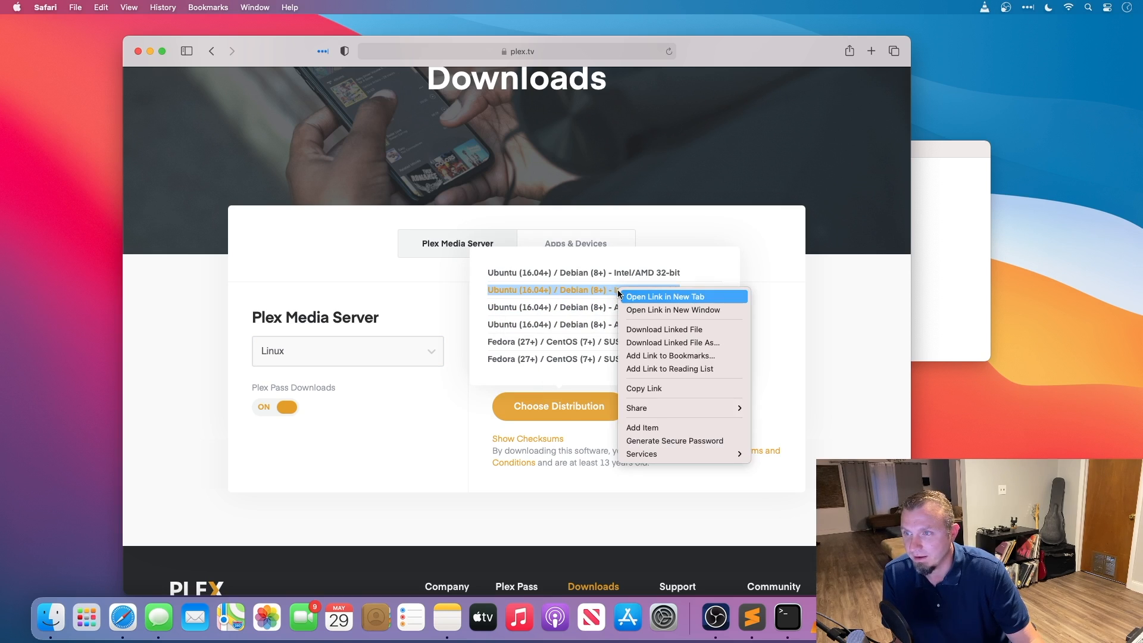
{"action": "left_click", "coordinate": [961, 231]}
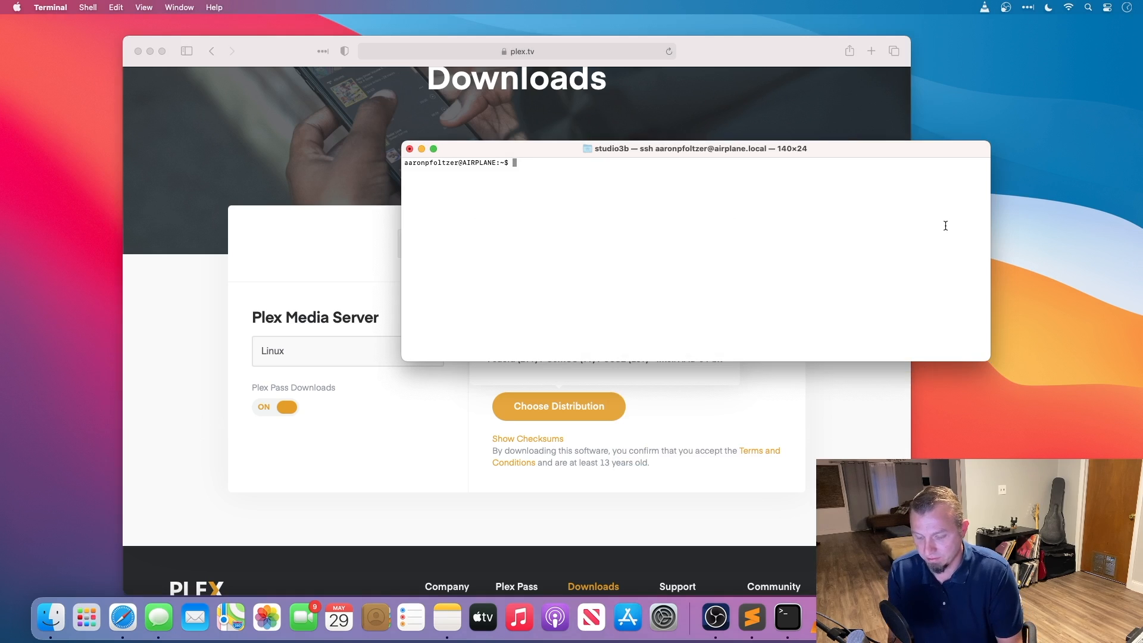
Step: Run cd and wget the plexmediaserver 1.23.2.4600 Debian package, then begin the sudo install command
{"action": "type", "text": "cd"}
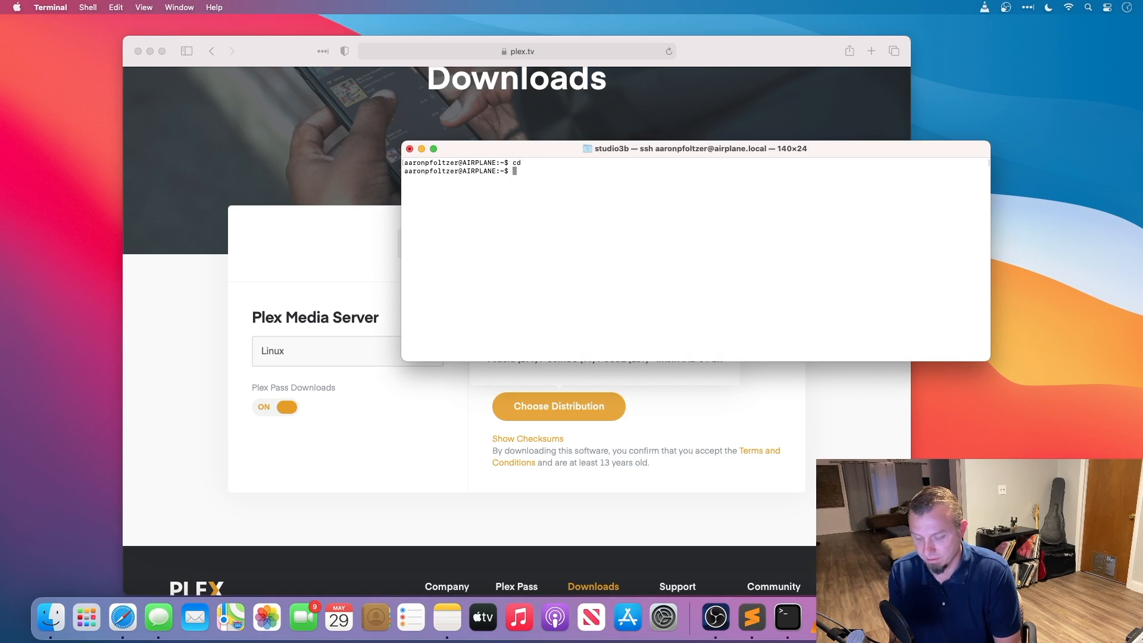
{"action": "type", "text": "wget https://downloads.plex.tv/plex-media-server-new/1.23.2.4600-f06057b33/debian/plexmediaserver_1.23.2.4600-f06057b33_amd64.deb"}
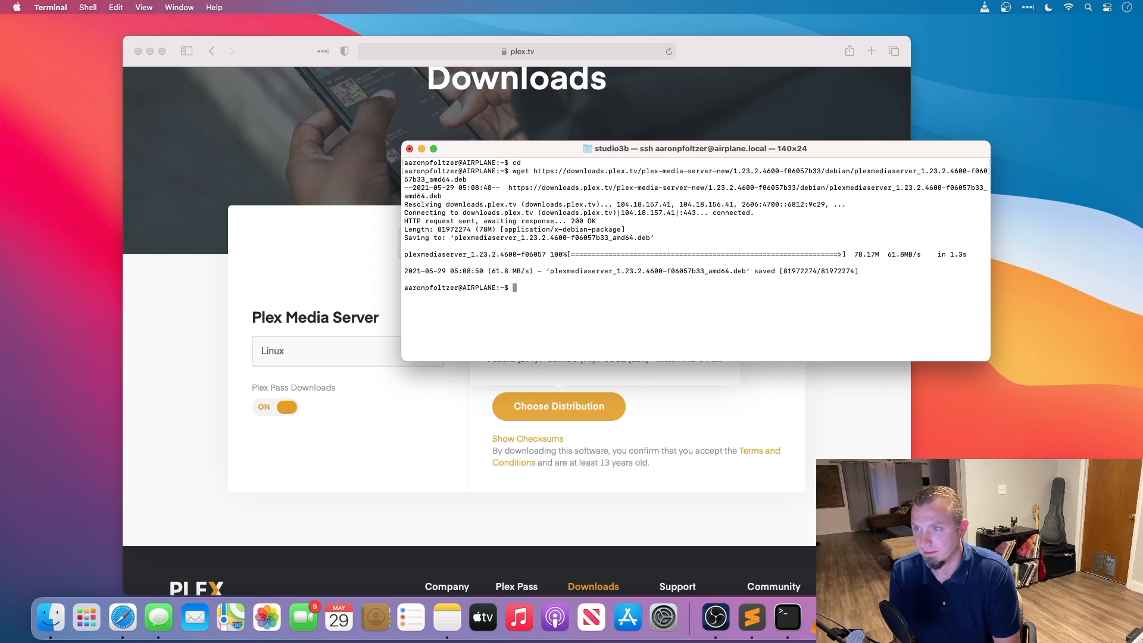
{"action": "type", "text": "dpkg -i"}
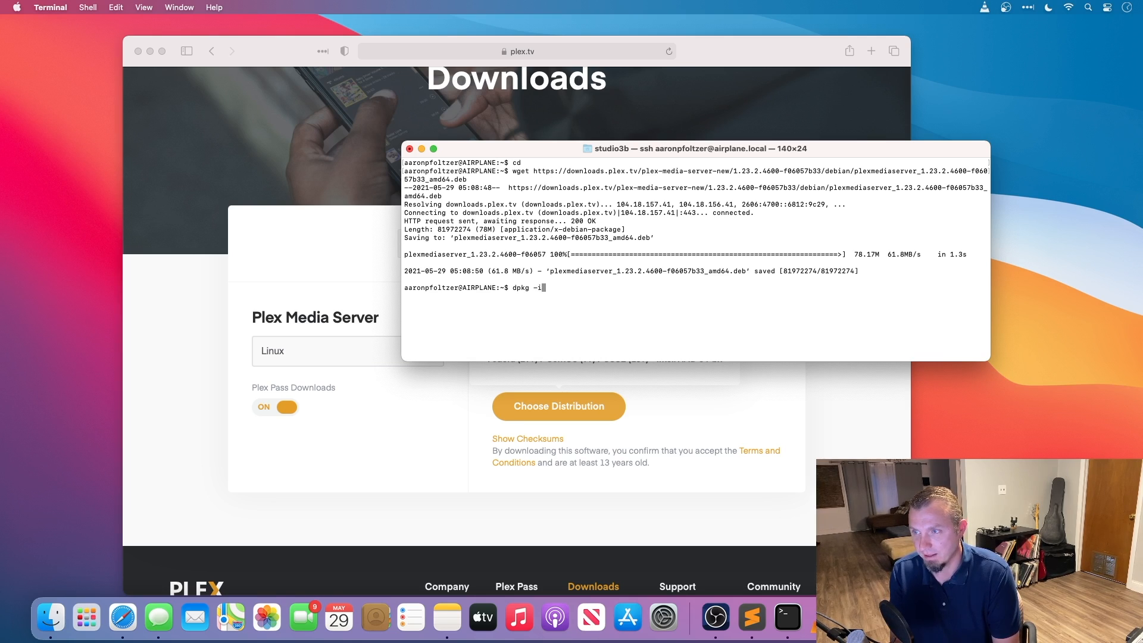
{"action": "type", "text": "plexmediaserver_1.23."}
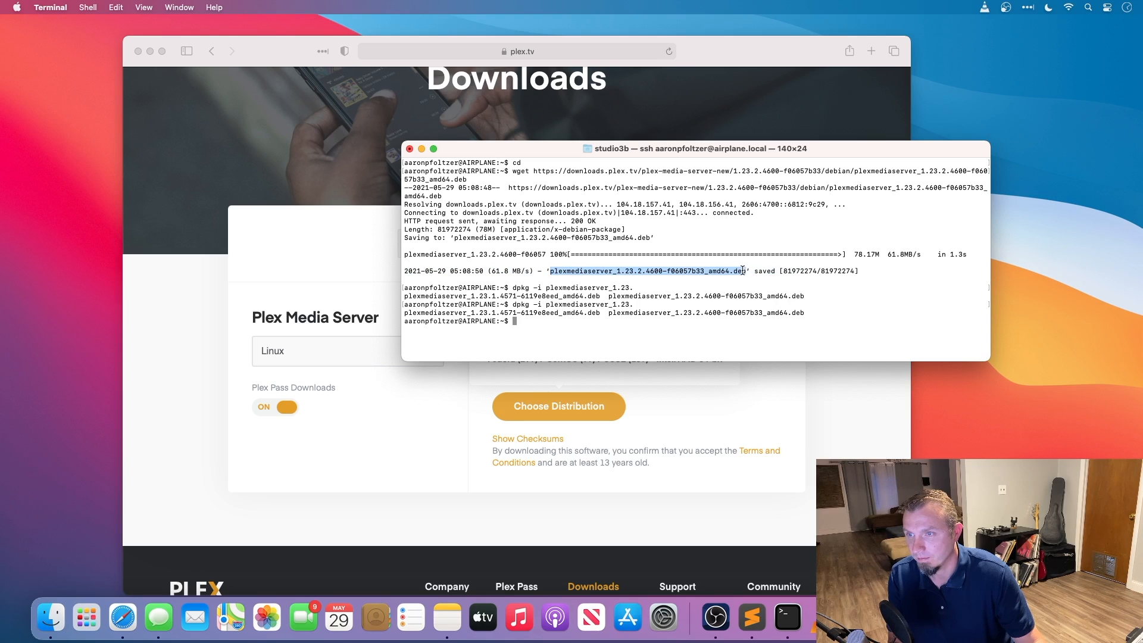
{"action": "type", "text": "wget https://downloads.plex.tv/plex-media-server-new/1.23.2.4600-f06057b33/debian/plexmediaserver_1.23.2.4600-f06057b33_amd64.deb"}
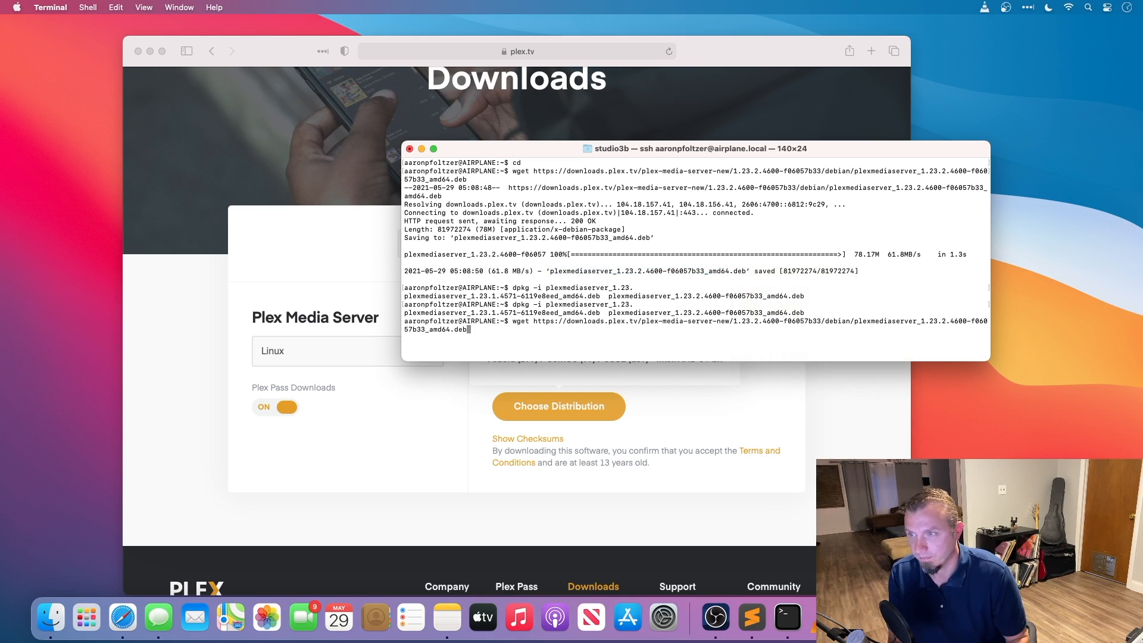
{"action": "type", "text": "sud"}
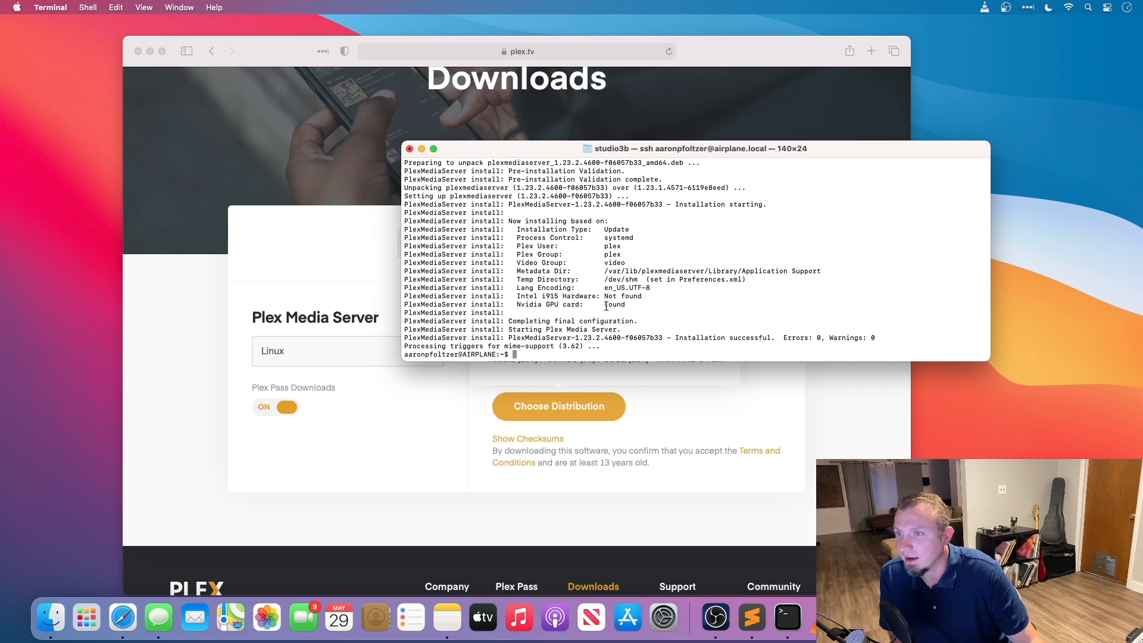
Step: Let sudo dpkg -i install plexmediaserver 1.23.2, finishing with zero errors and warnings
{"action": "double_click", "coordinate": [614, 304]}
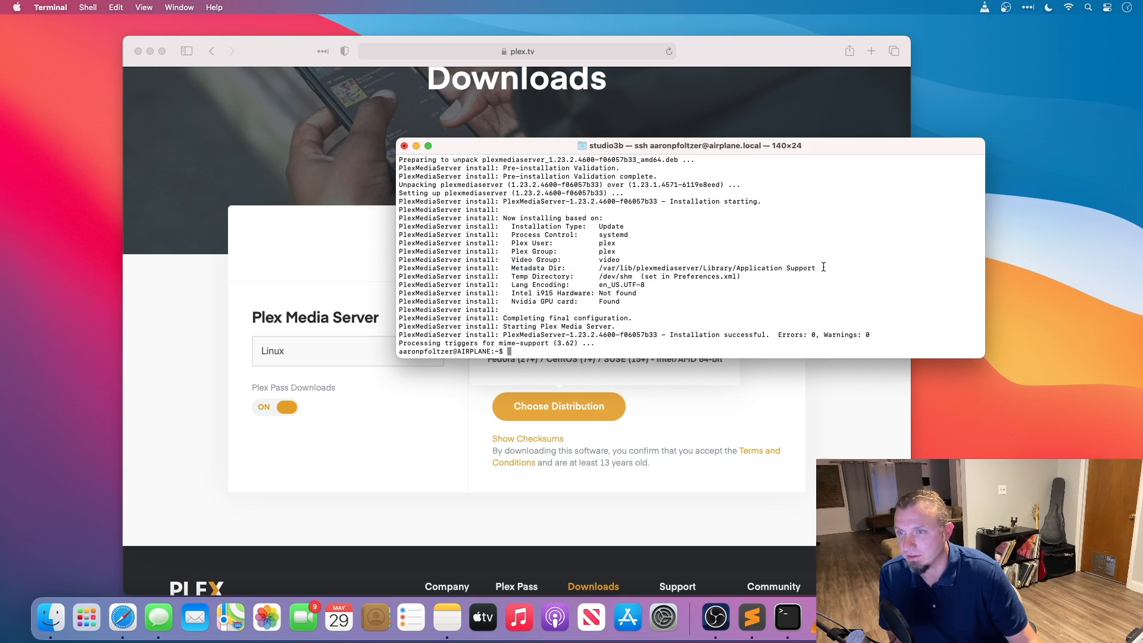
{"action": "left_click_drag", "start_coordinate": [600, 268], "coordinate": [816, 267]}
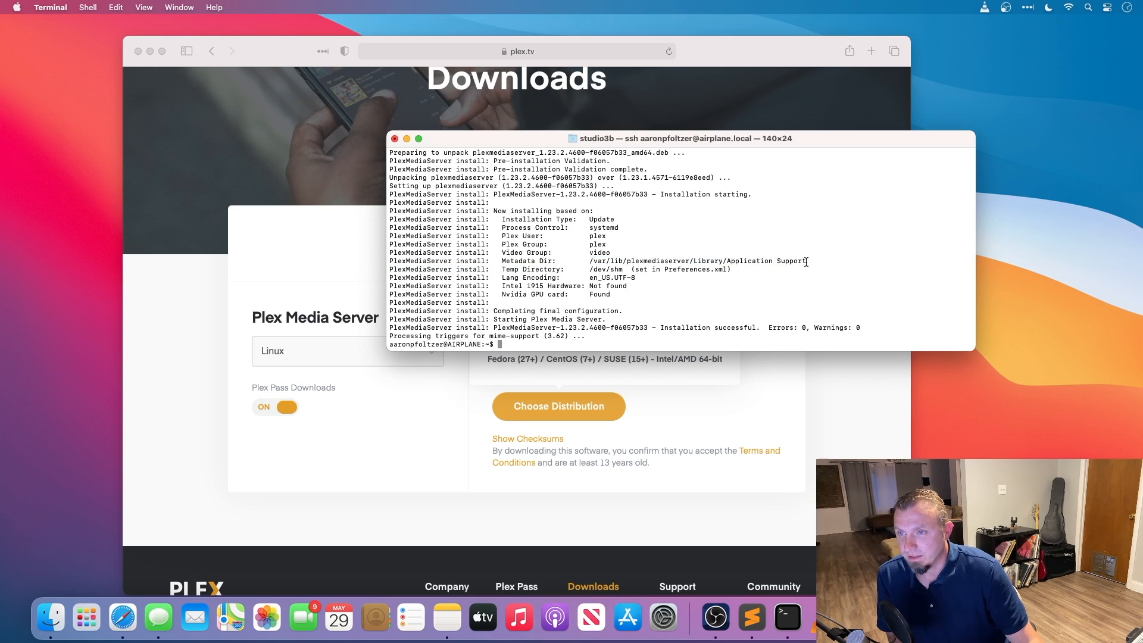
{"action": "mouse_move", "coordinate": [717, 287]}
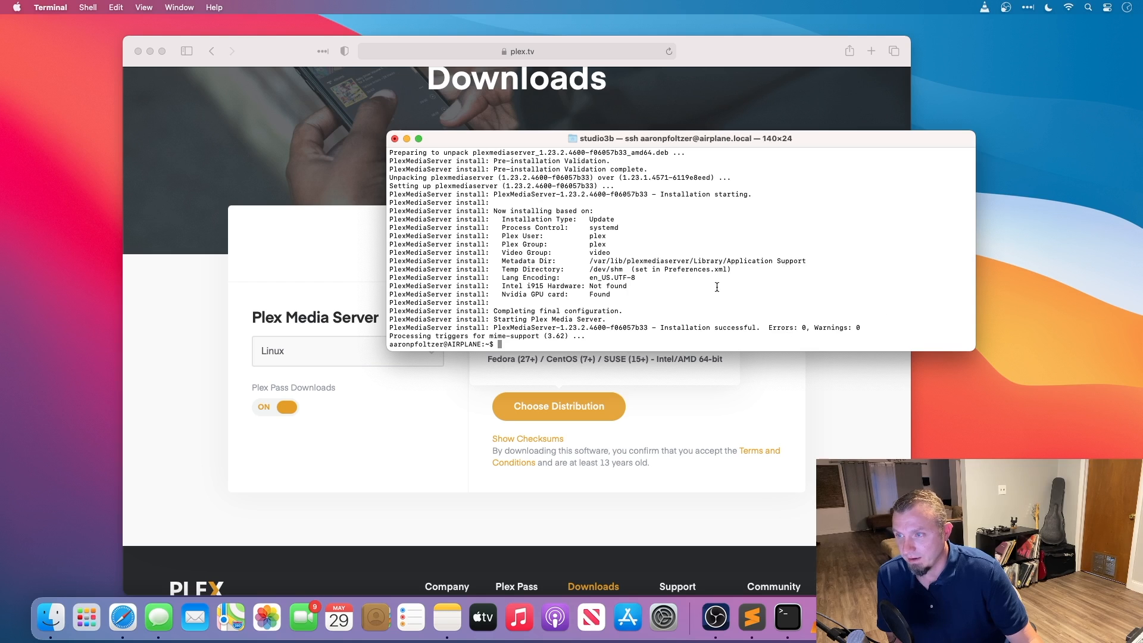
{"action": "mouse_move", "coordinate": [647, 234]}
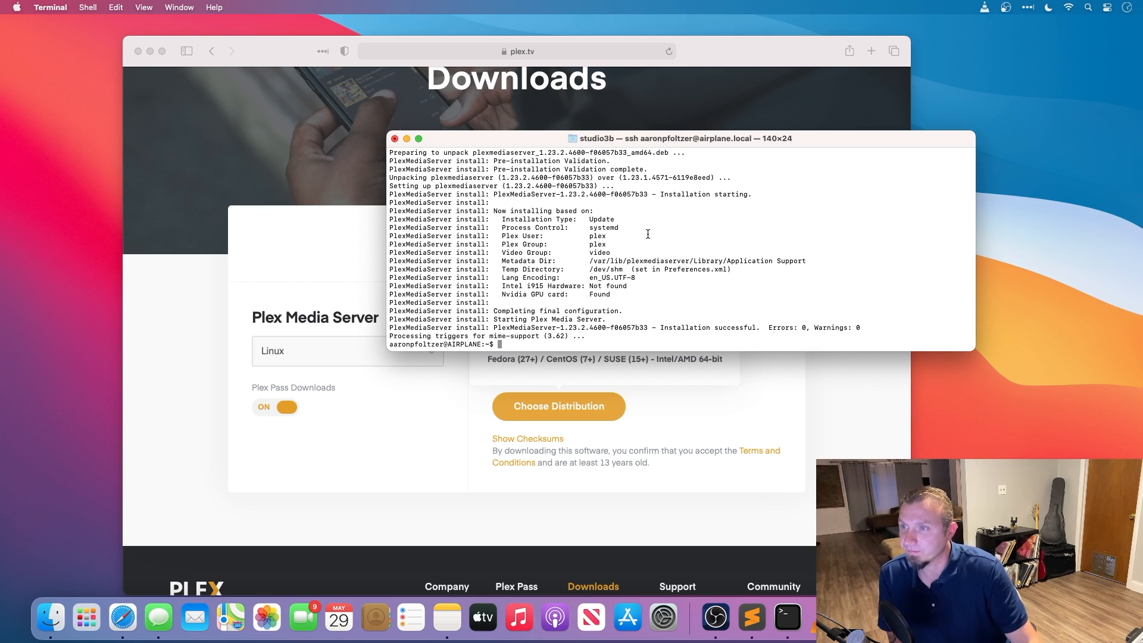